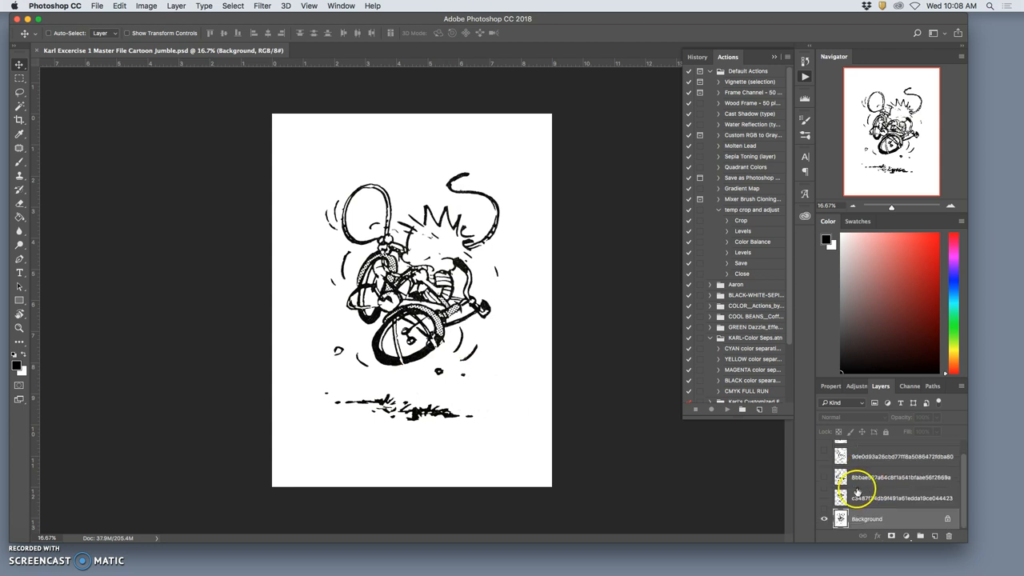
Step: Hide the Background and most cartoon layers, leaving two cartoon fragments visible
{"action": "left_click", "coordinate": [825, 477]}
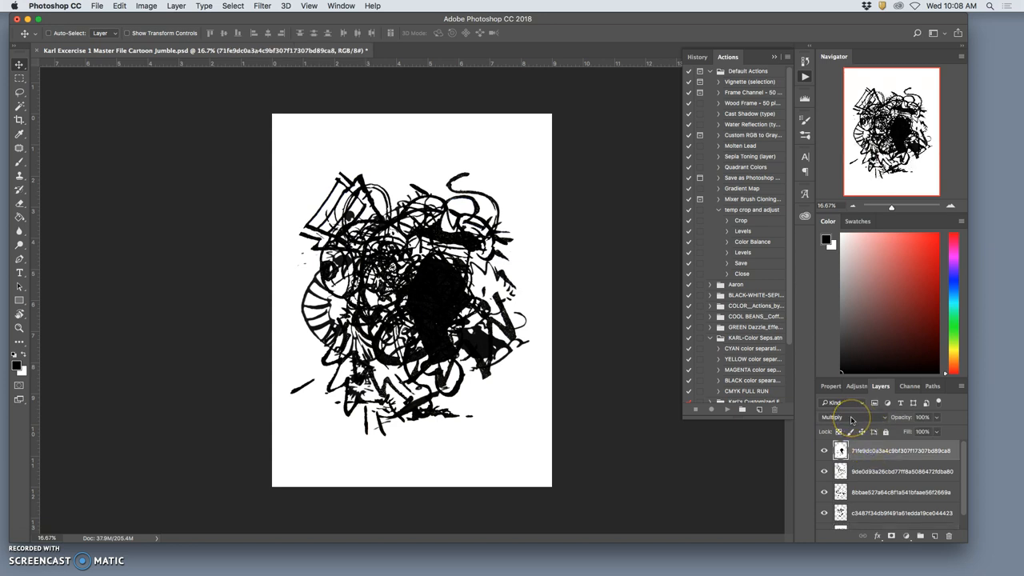
{"action": "mouse_move", "coordinate": [848, 417]}
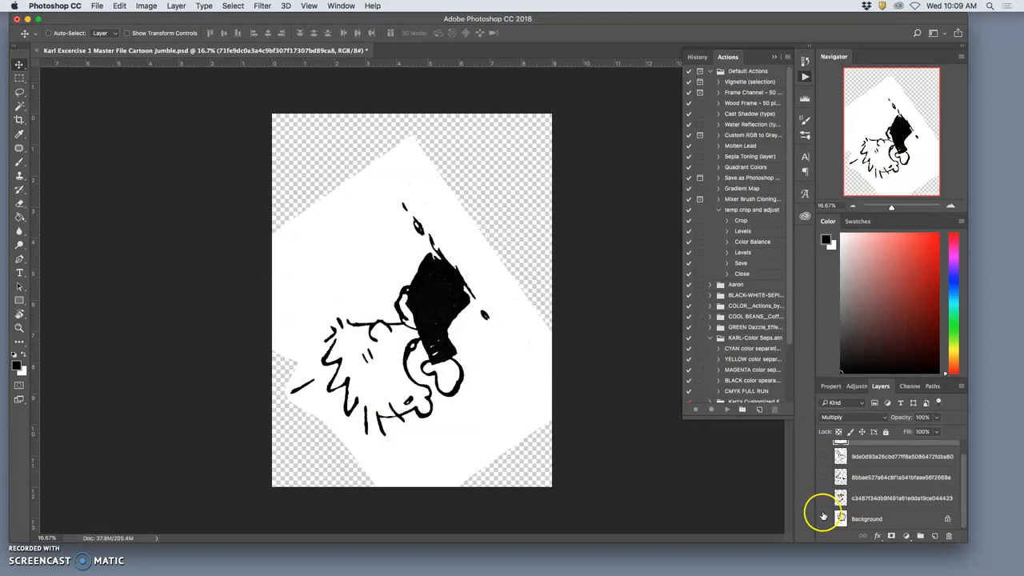
{"action": "left_click", "coordinate": [826, 497]}
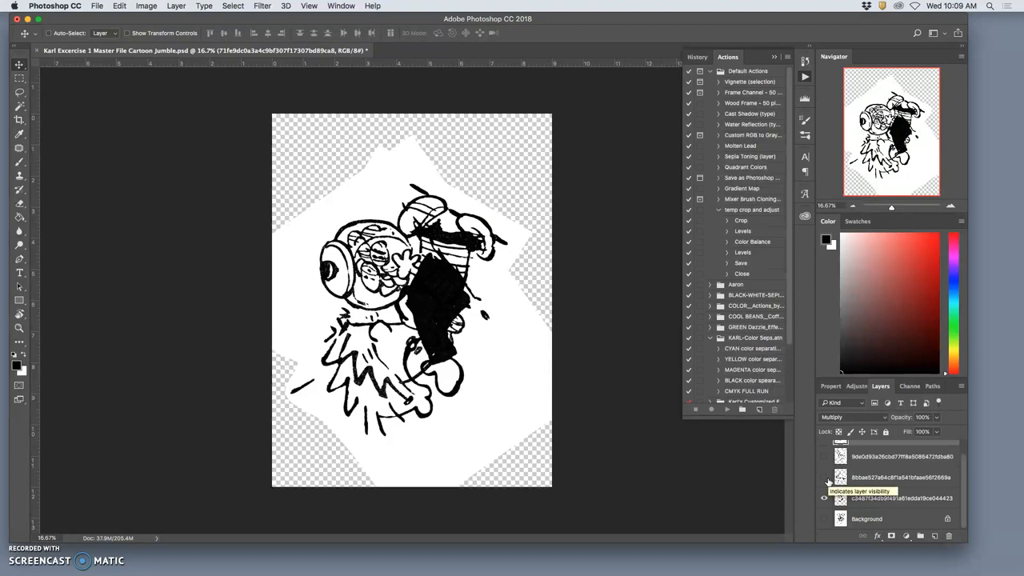
{"action": "left_click", "coordinate": [119, 6]}
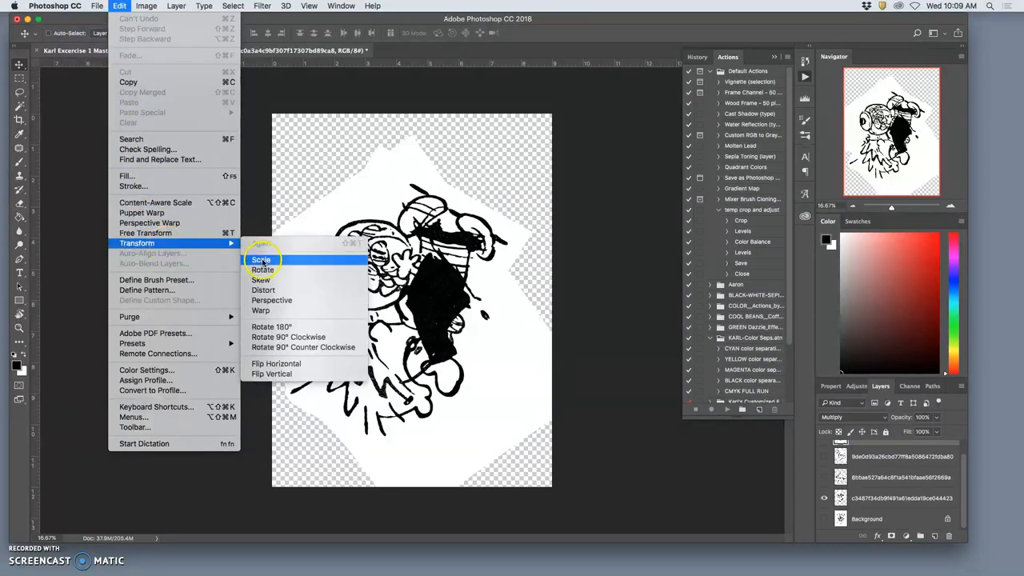
{"action": "mouse_move", "coordinate": [272, 300]}
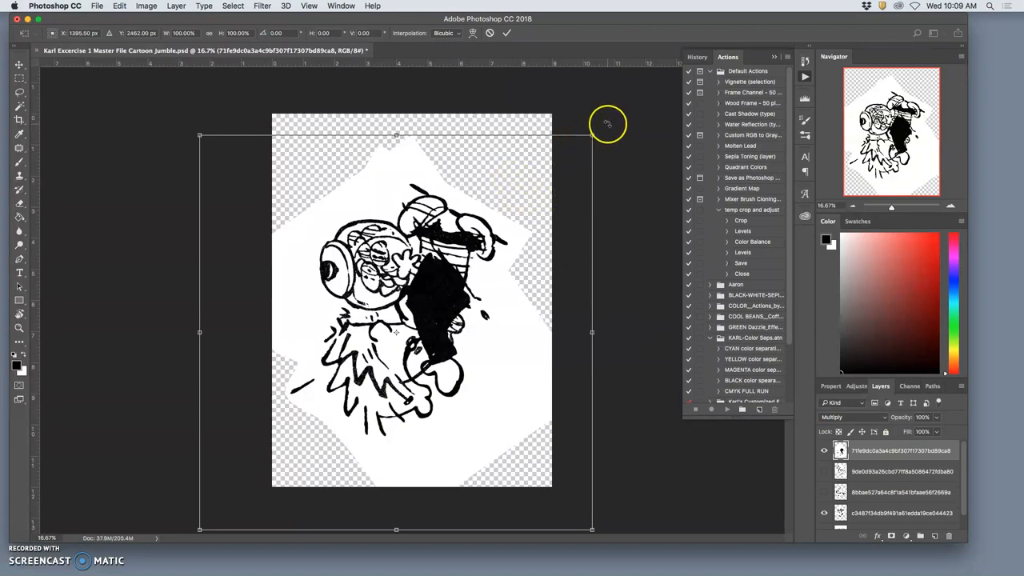
Step: Drag the scale handle in and out until the top fragment reads about 95.79%
{"action": "left_click_drag", "start_coordinate": [592, 135], "coordinate": [611, 158]}
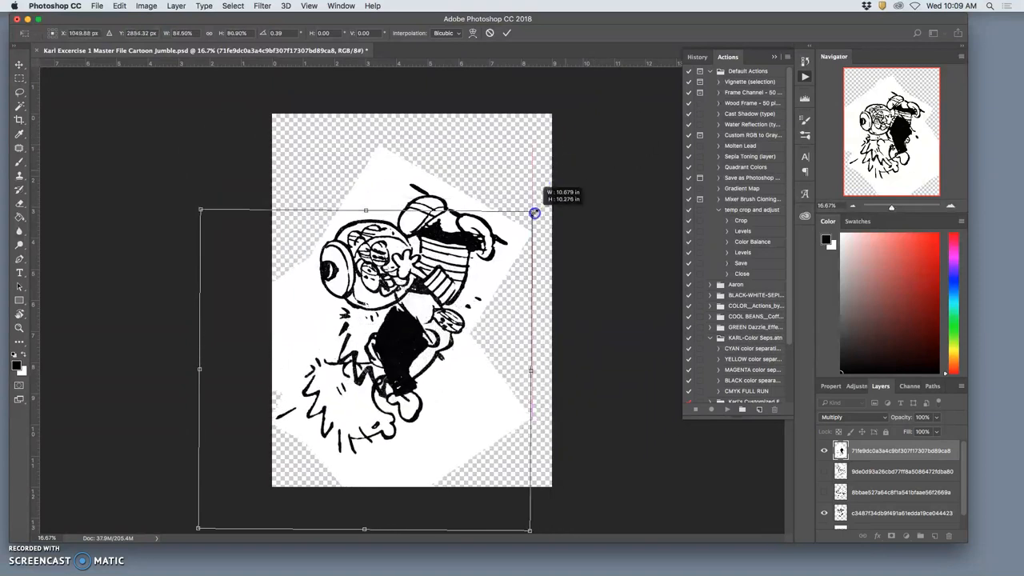
{"action": "left_click_drag", "start_coordinate": [534, 213], "coordinate": [574, 163]}
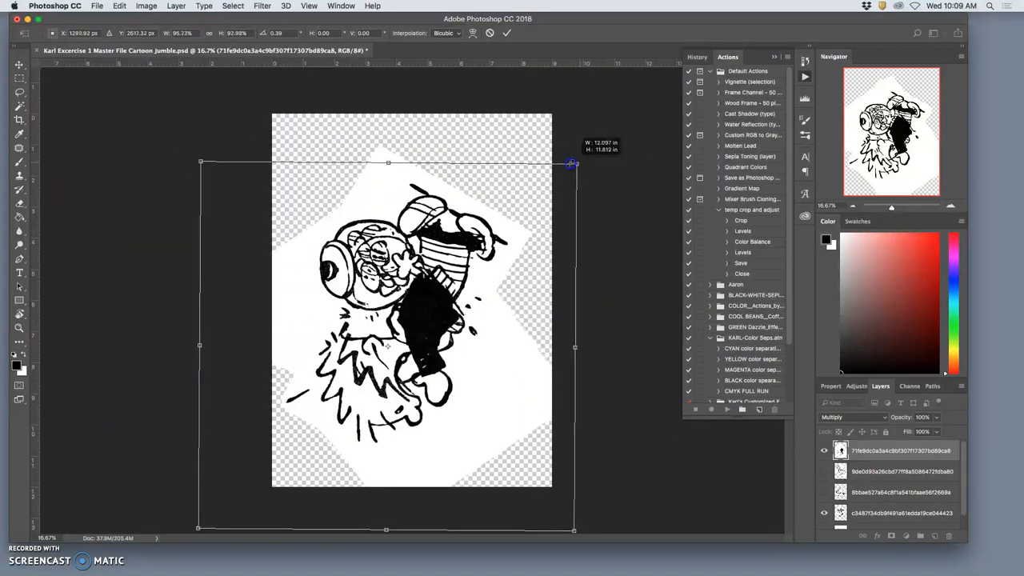
{"action": "left_click_drag", "start_coordinate": [572, 164], "coordinate": [508, 212]}
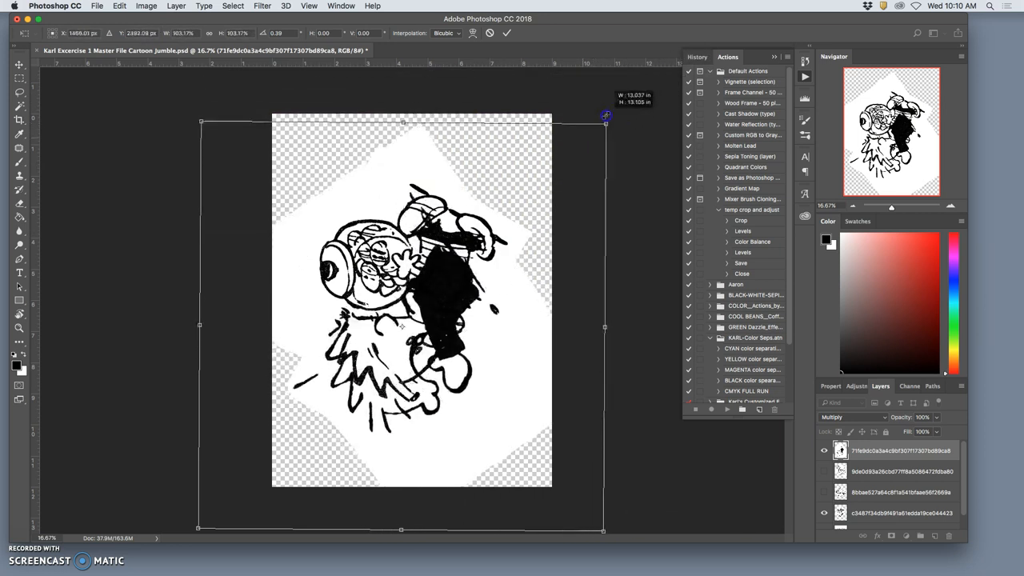
{"action": "left_click_drag", "start_coordinate": [606, 116], "coordinate": [592, 136]}
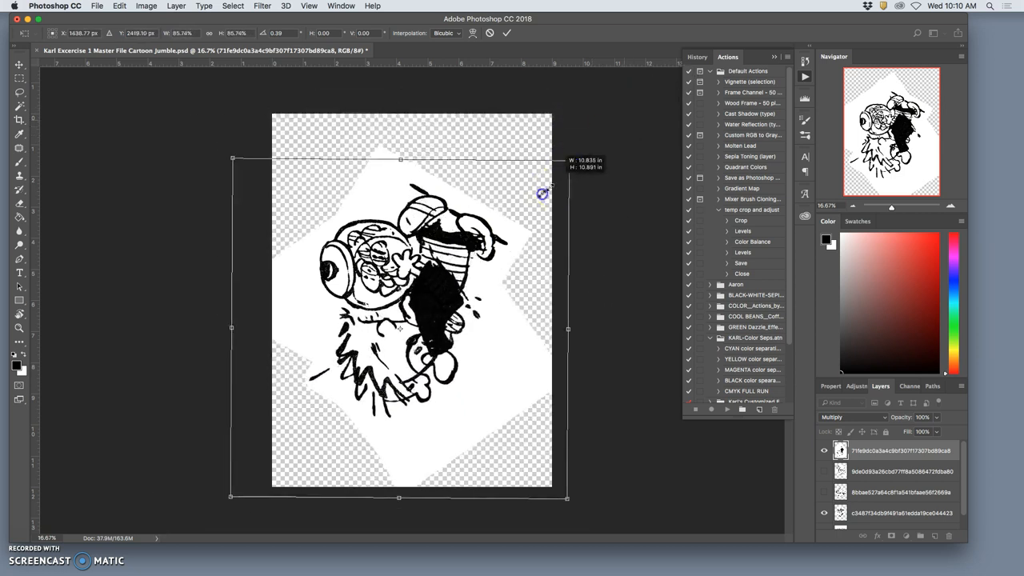
{"action": "left_click_drag", "start_coordinate": [542, 195], "coordinate": [635, 100]}
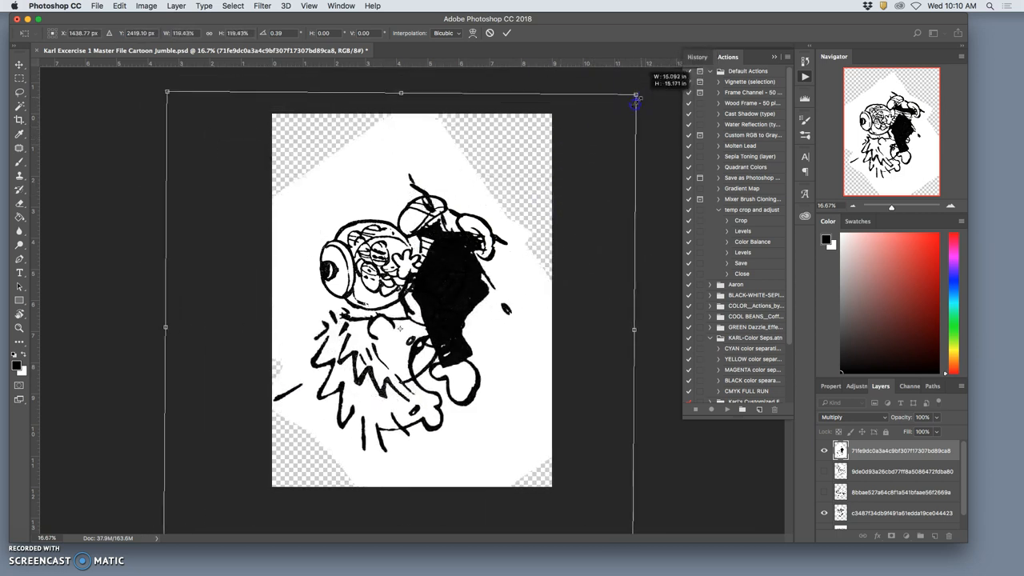
{"action": "left_click_drag", "start_coordinate": [634, 100], "coordinate": [632, 94]}
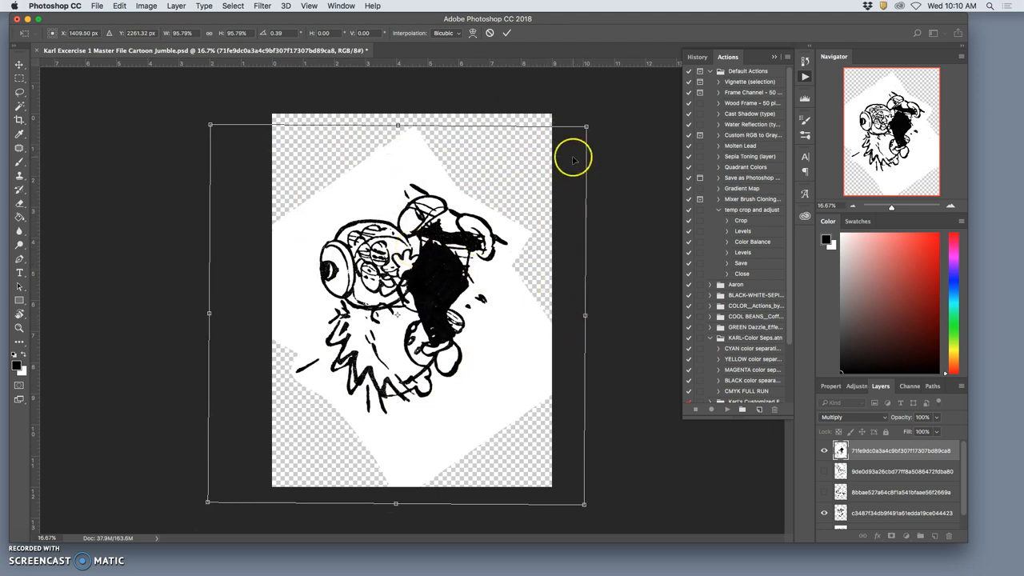
{"action": "mouse_move", "coordinate": [470, 178]}
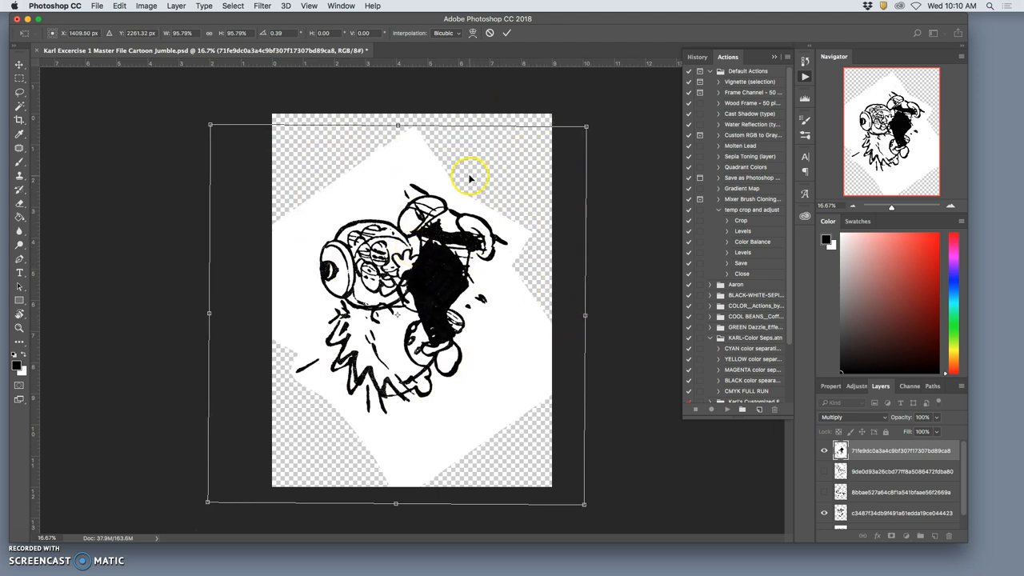
Step: Switch the transform to Warp and bend the fragment's lower part
{"action": "right_click", "coordinate": [470, 178]}
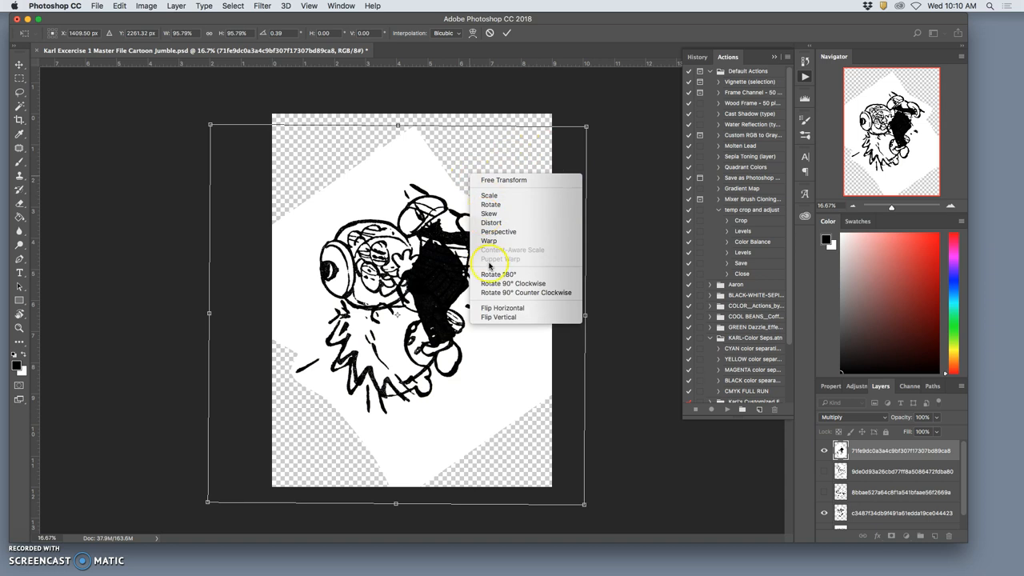
{"action": "mouse_move", "coordinate": [489, 214]}
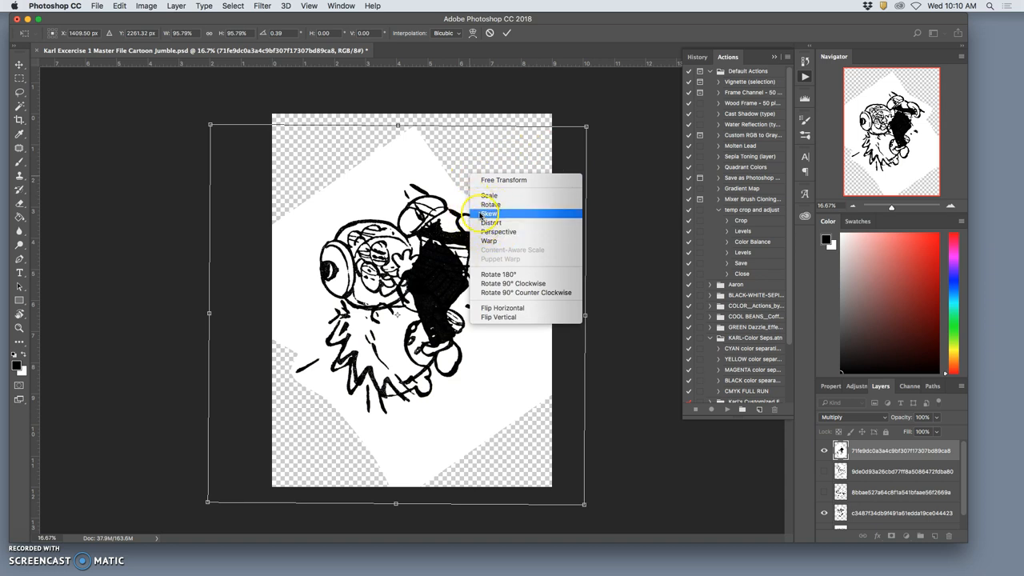
{"action": "mouse_move", "coordinate": [481, 205]}
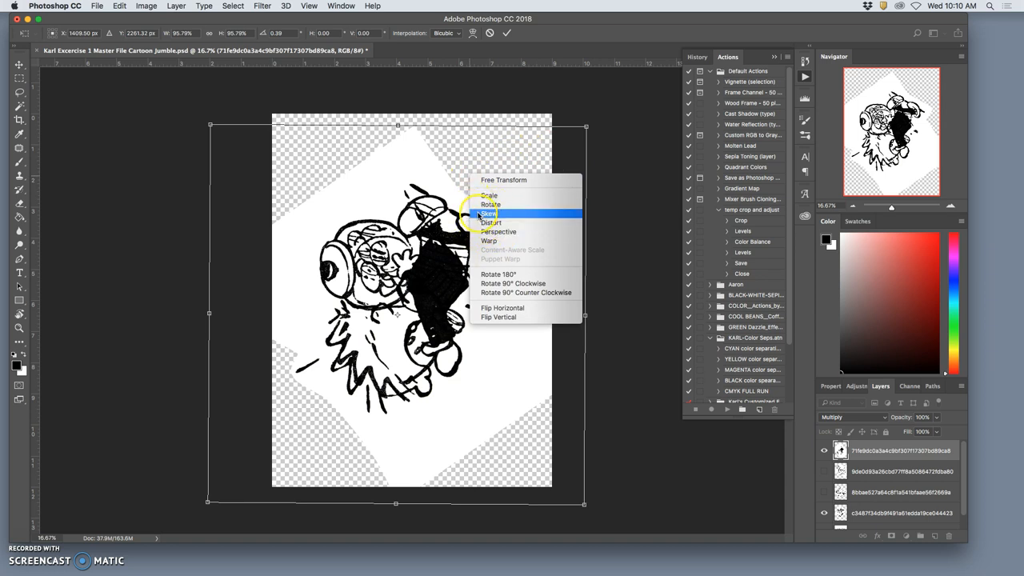
{"action": "mouse_move", "coordinate": [496, 222]}
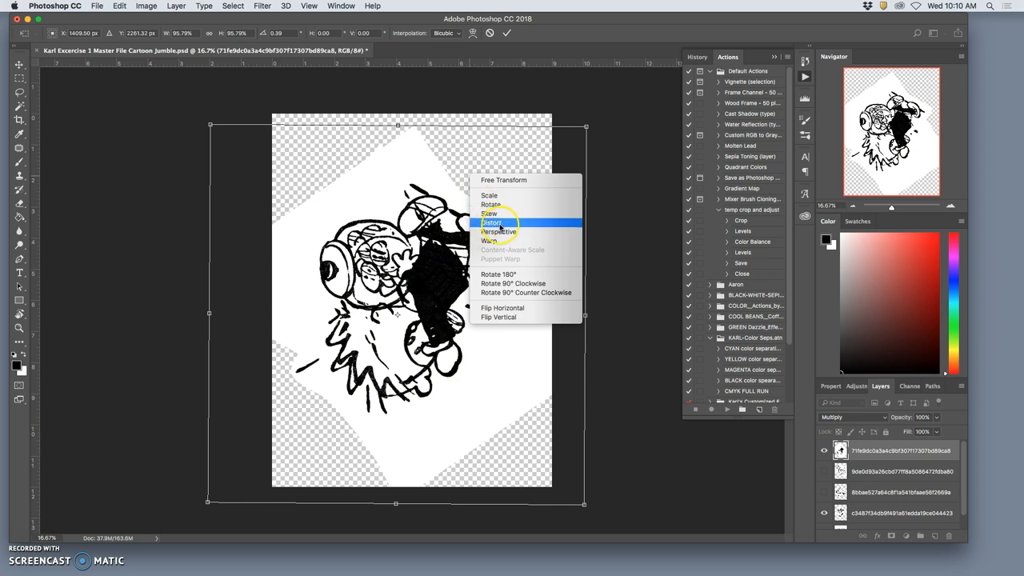
{"action": "mouse_move", "coordinate": [489, 241]}
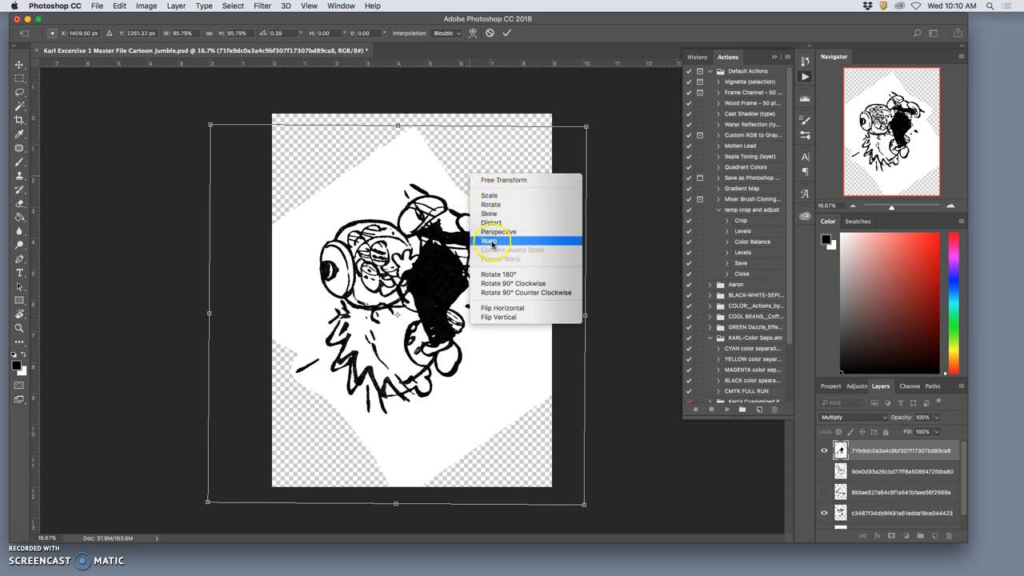
{"action": "left_click", "coordinate": [489, 241]}
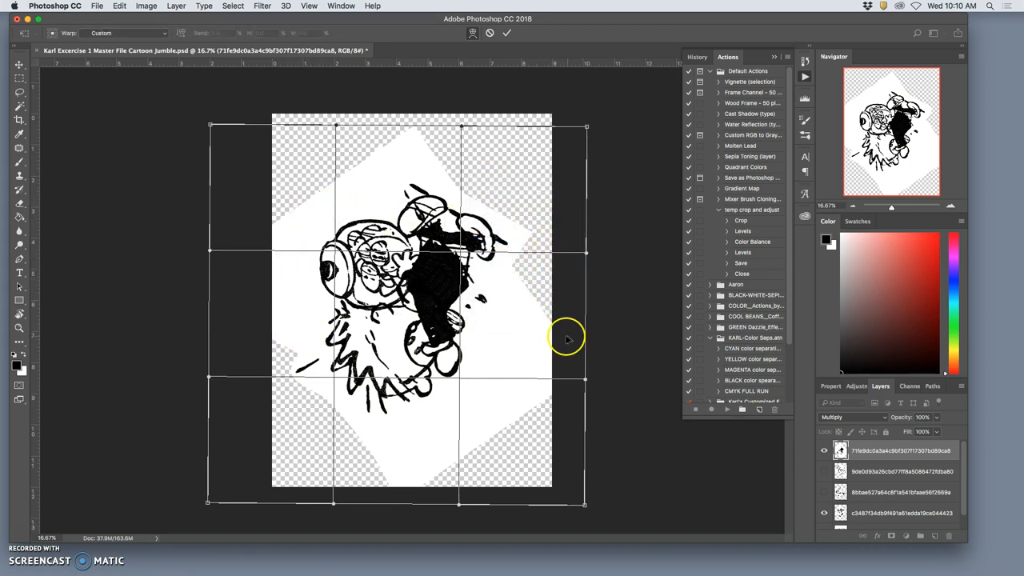
{"action": "mouse_move", "coordinate": [412, 472]}
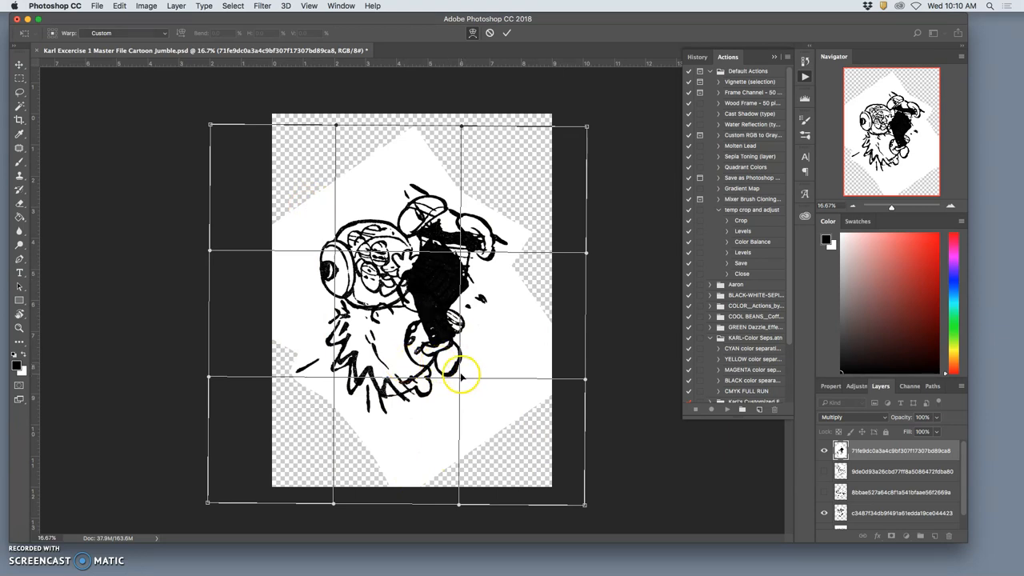
{"action": "left_click_drag", "start_coordinate": [460, 375], "coordinate": [476, 390]}
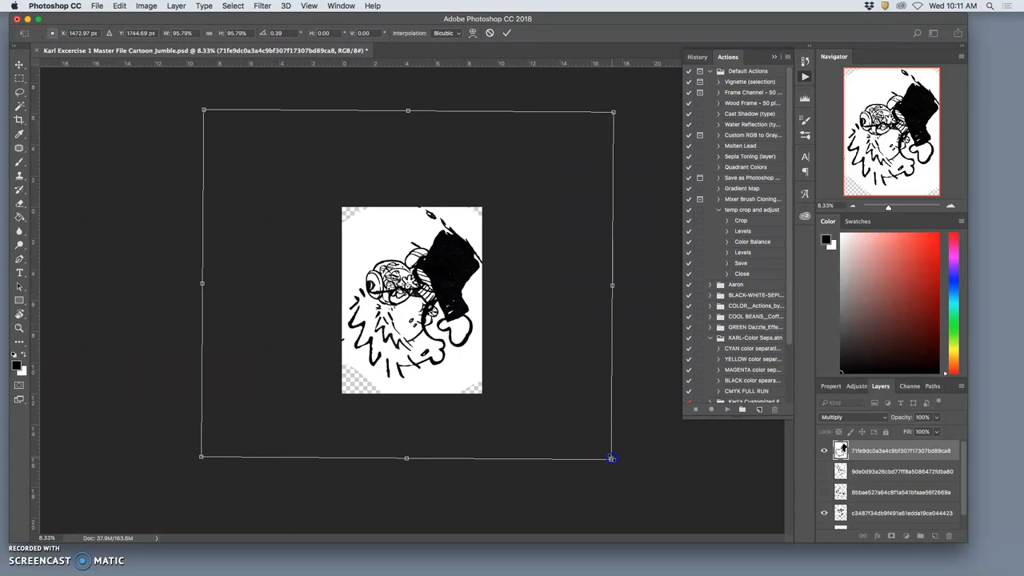
Step: Scale the top cartoon fragment down to fit within the page and commit
{"action": "left_click_drag", "start_coordinate": [612, 457], "coordinate": [526, 384]}
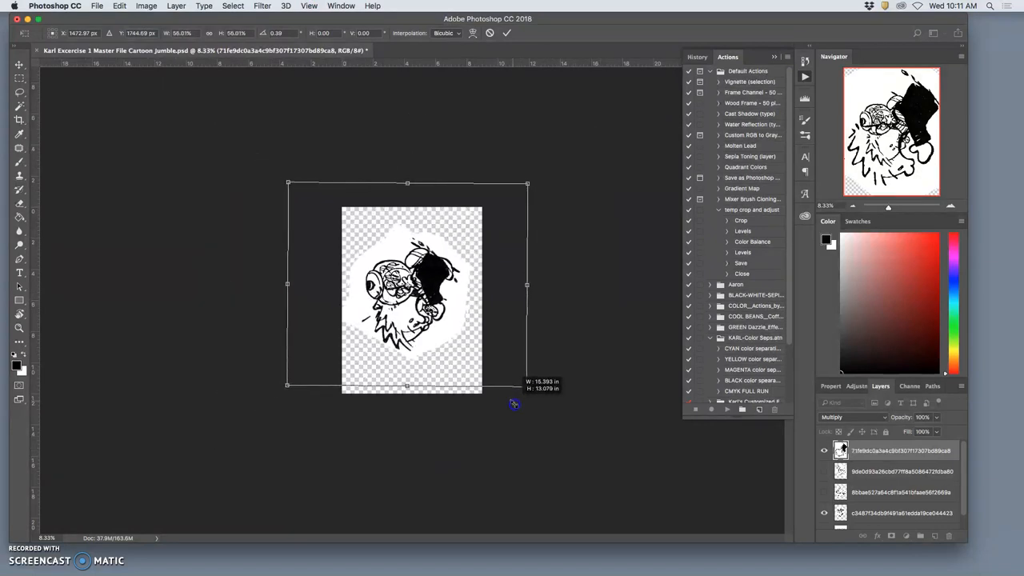
{"action": "left_click_drag", "start_coordinate": [526, 385], "coordinate": [598, 445]}
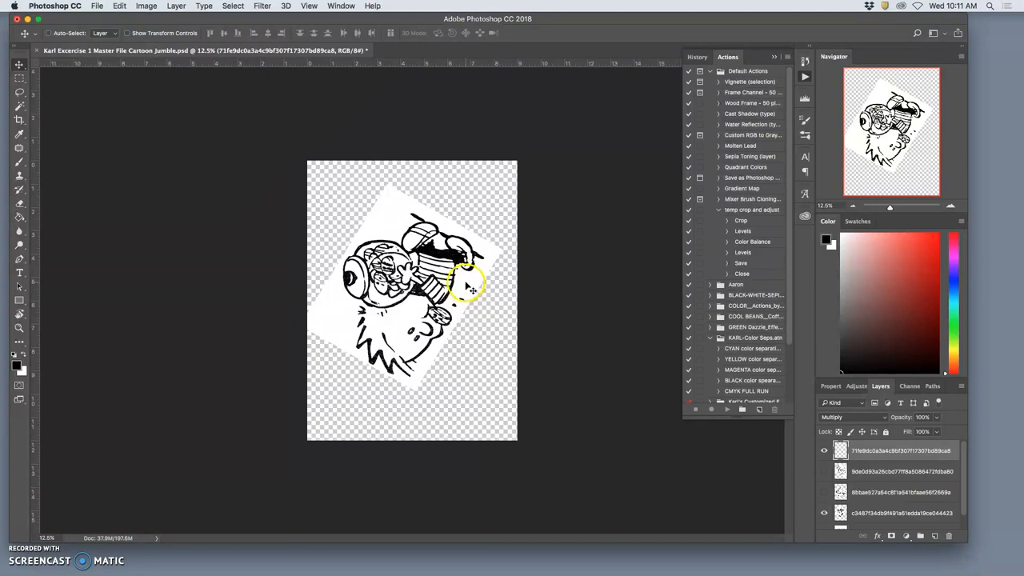
{"action": "mouse_move", "coordinate": [468, 284]}
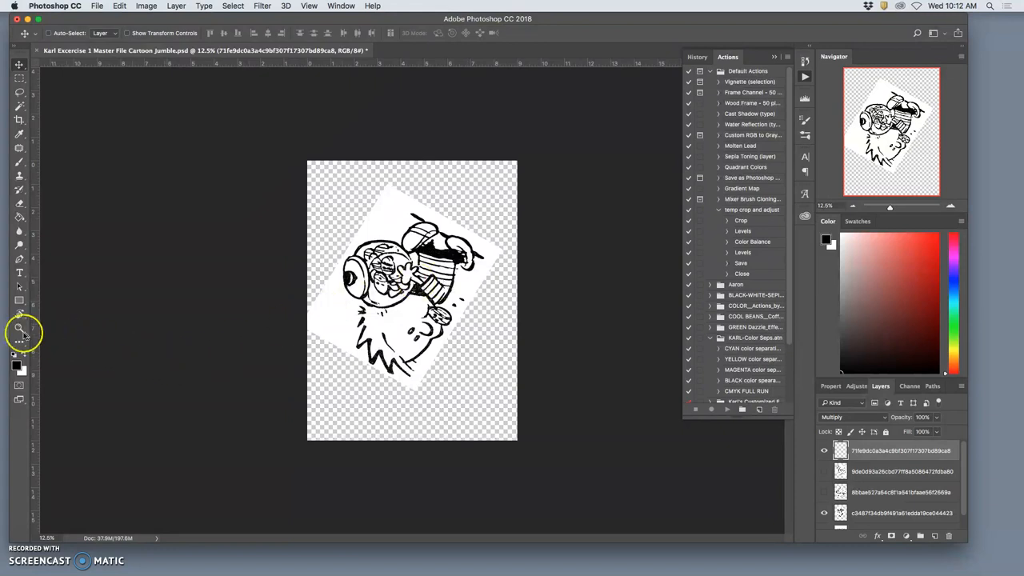
{"action": "mouse_move", "coordinate": [20, 329]}
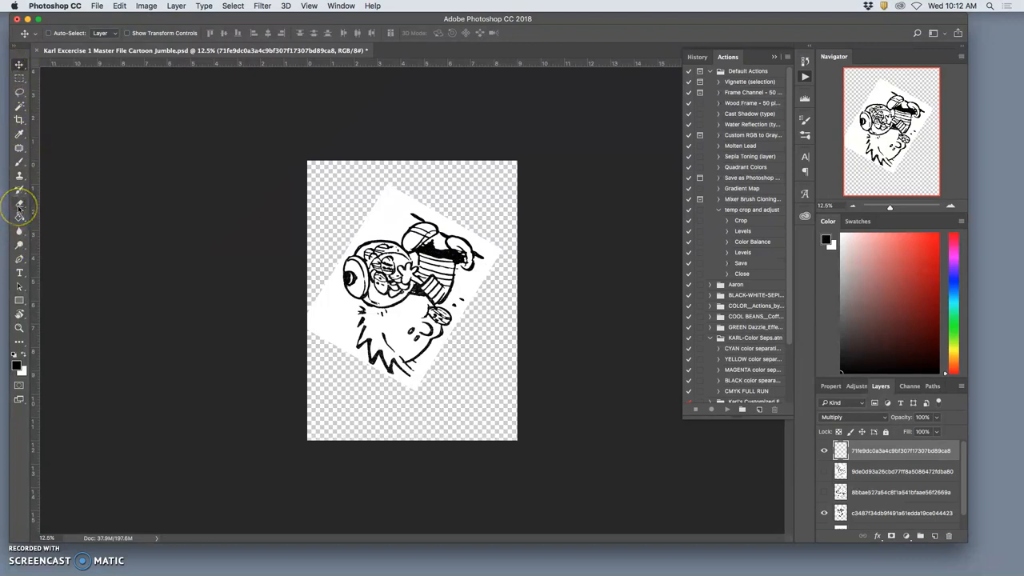
{"action": "mouse_move", "coordinate": [134, 293]}
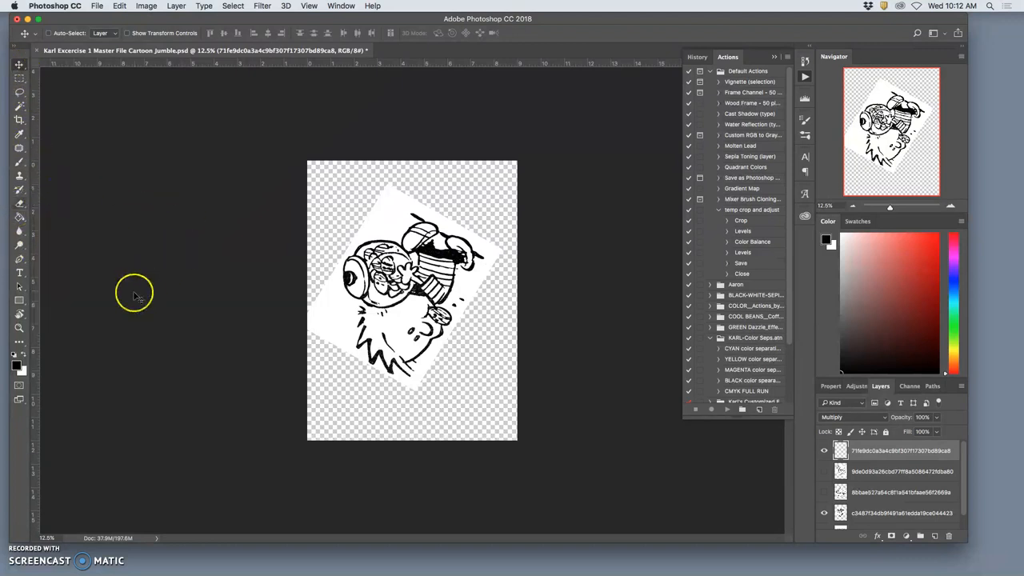
{"action": "mouse_move", "coordinate": [19, 328]}
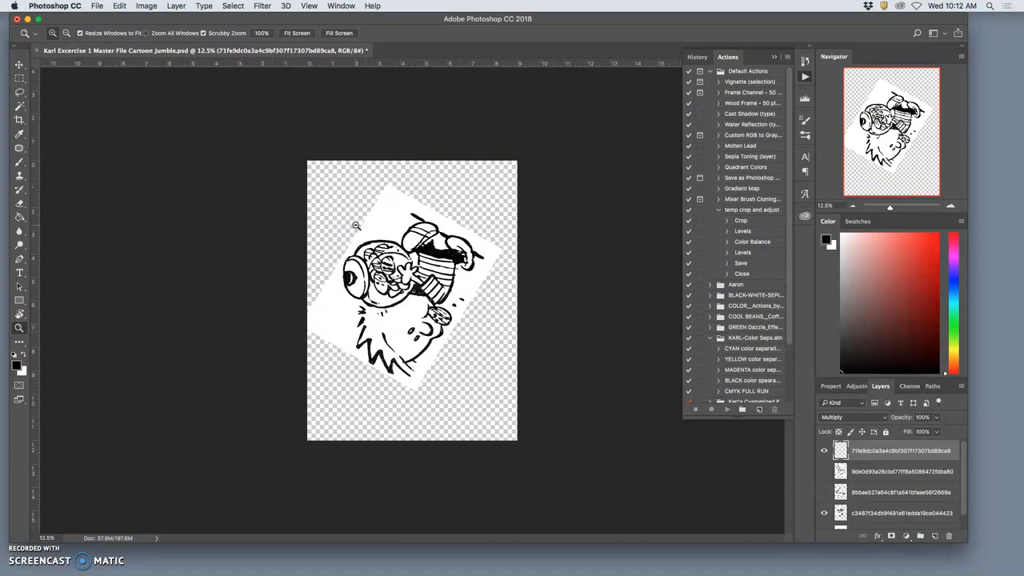
{"action": "left_click", "coordinate": [19, 65]}
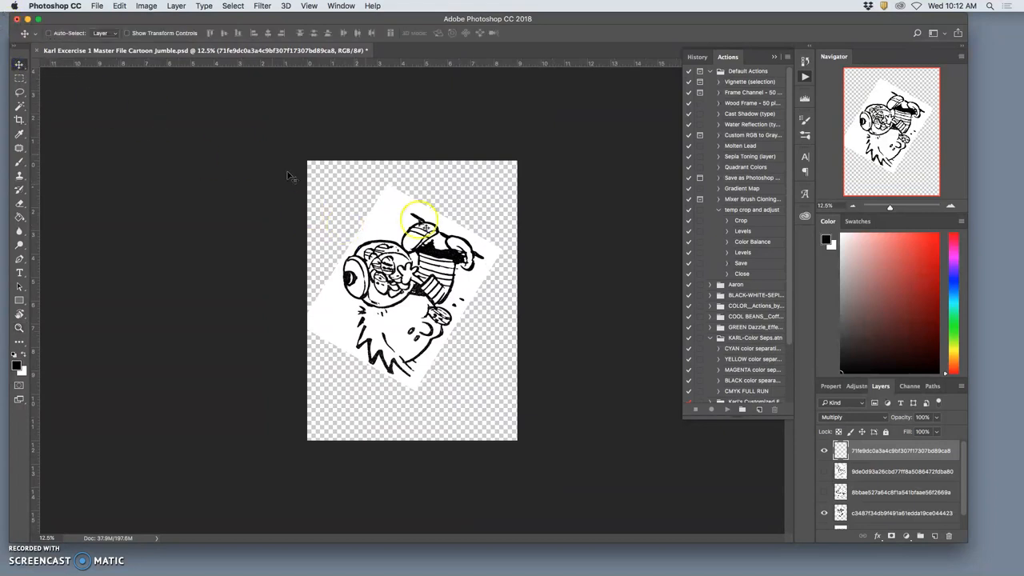
{"action": "mouse_move", "coordinate": [528, 259]}
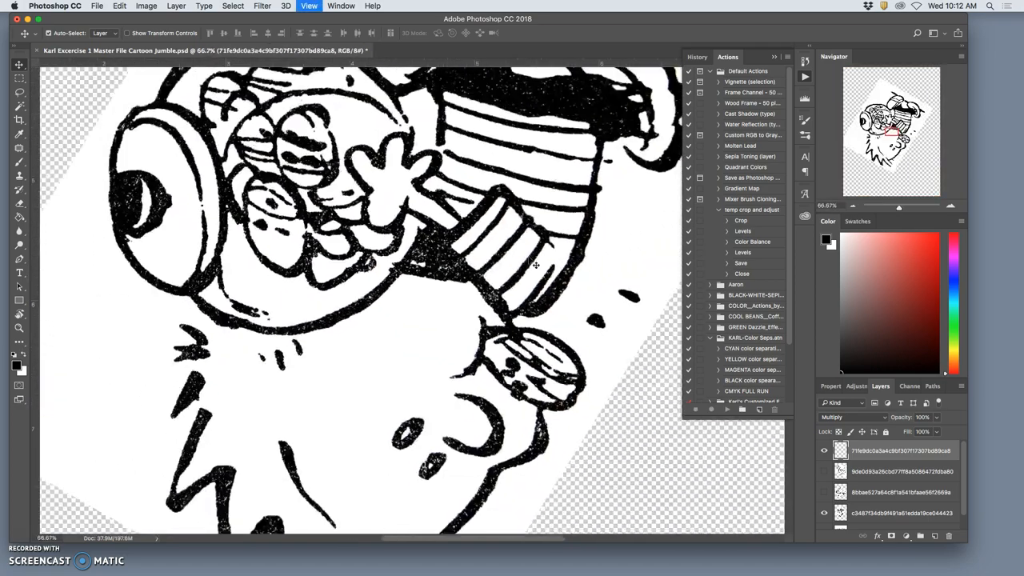
{"action": "key", "text": "cmd+-"}
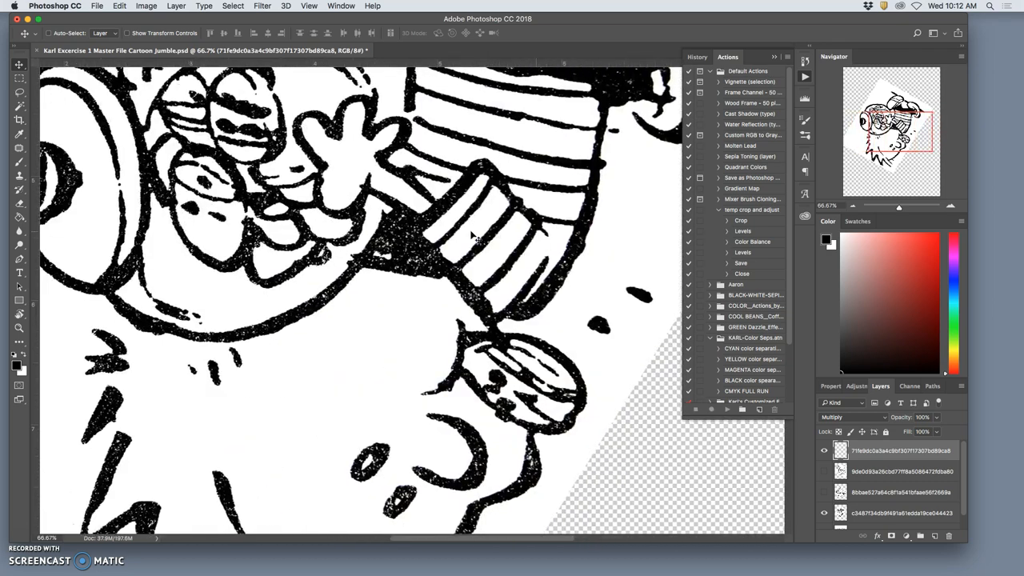
{"action": "scroll", "scroll_direction": "down", "scroll_amount": 3}
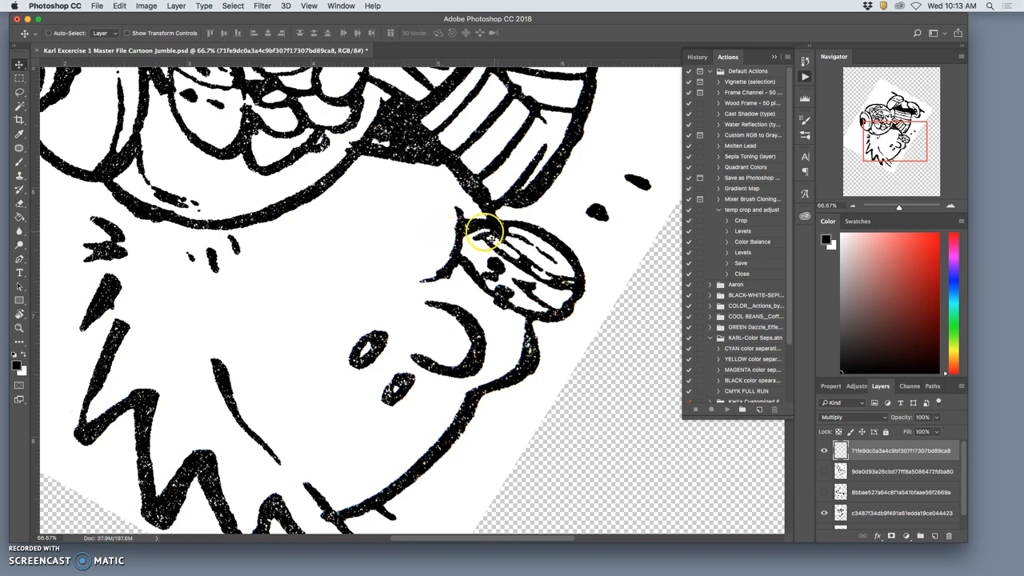
{"action": "mouse_move", "coordinate": [444, 224]}
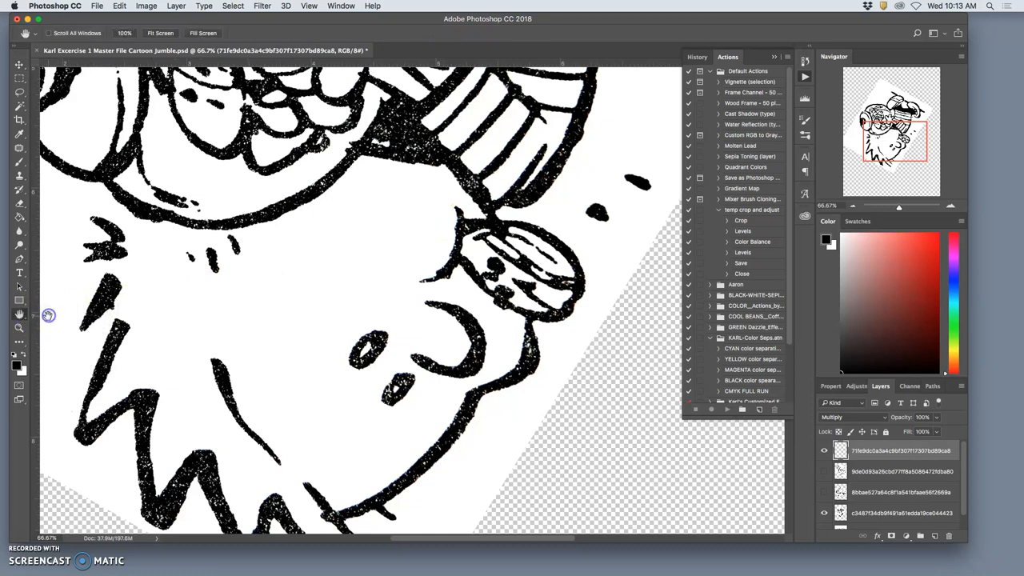
{"action": "mouse_move", "coordinate": [19, 315]}
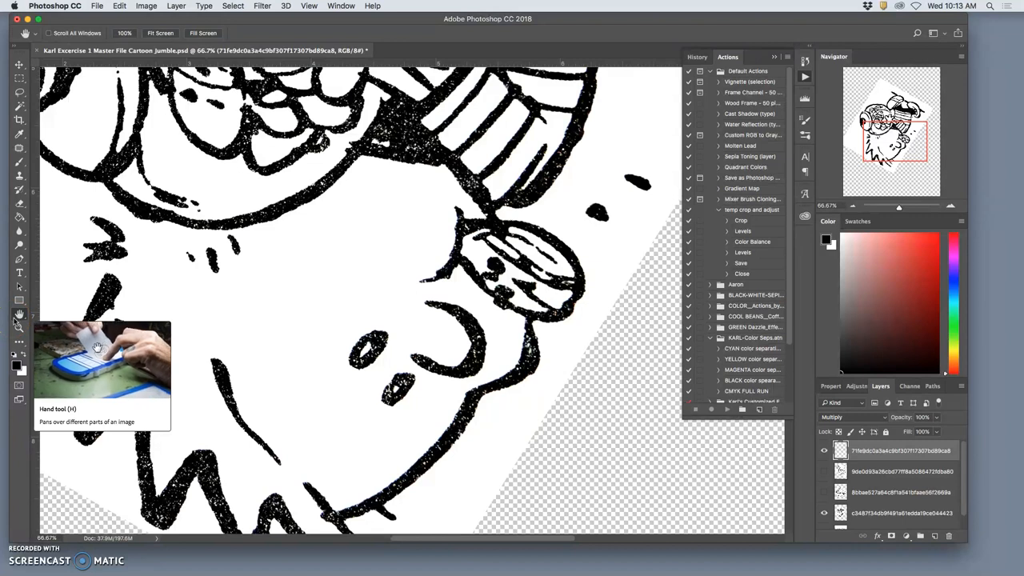
{"action": "mouse_move", "coordinate": [338, 209]}
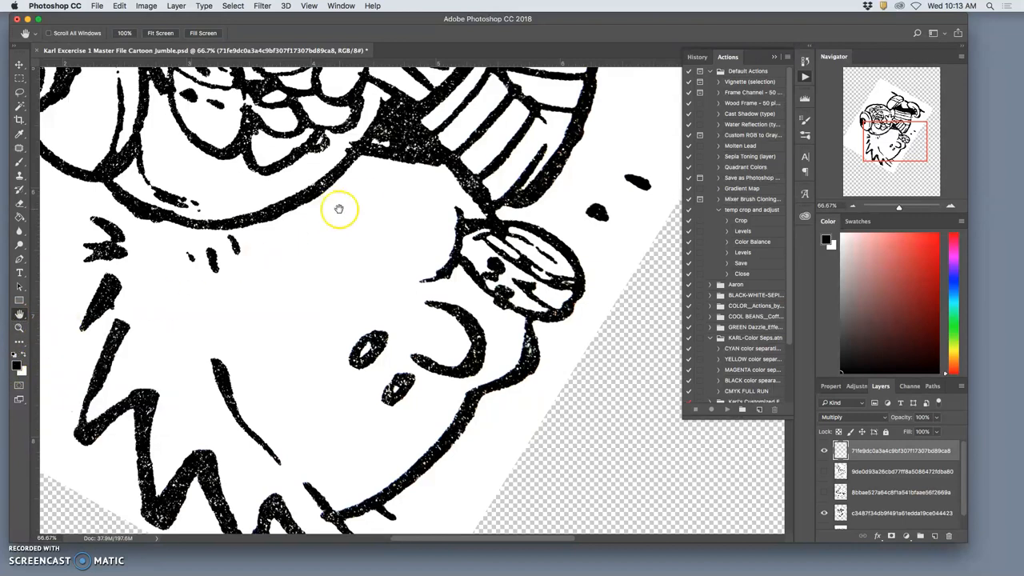
{"action": "mouse_move", "coordinate": [20, 66]}
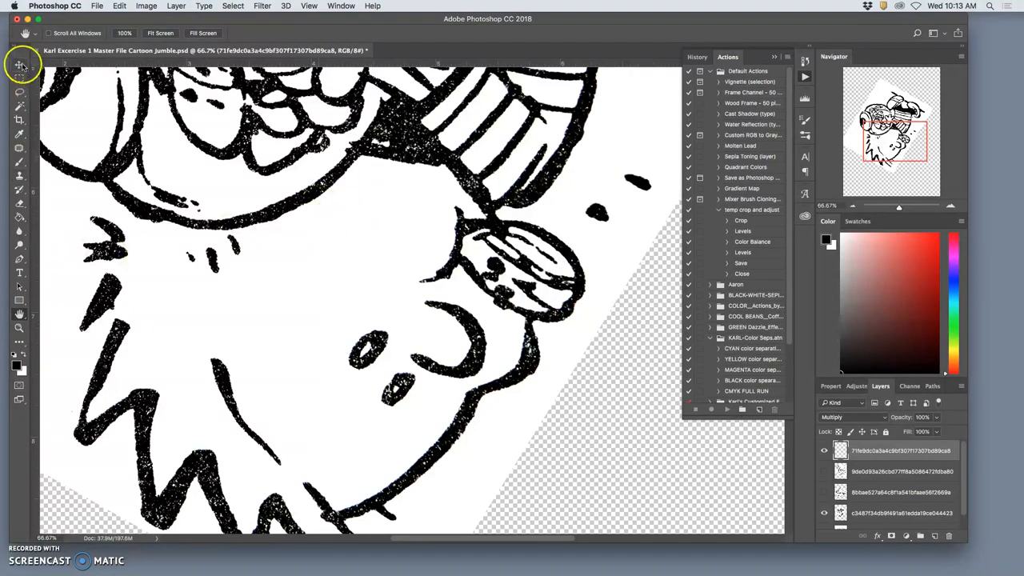
{"action": "left_click", "coordinate": [20, 64]}
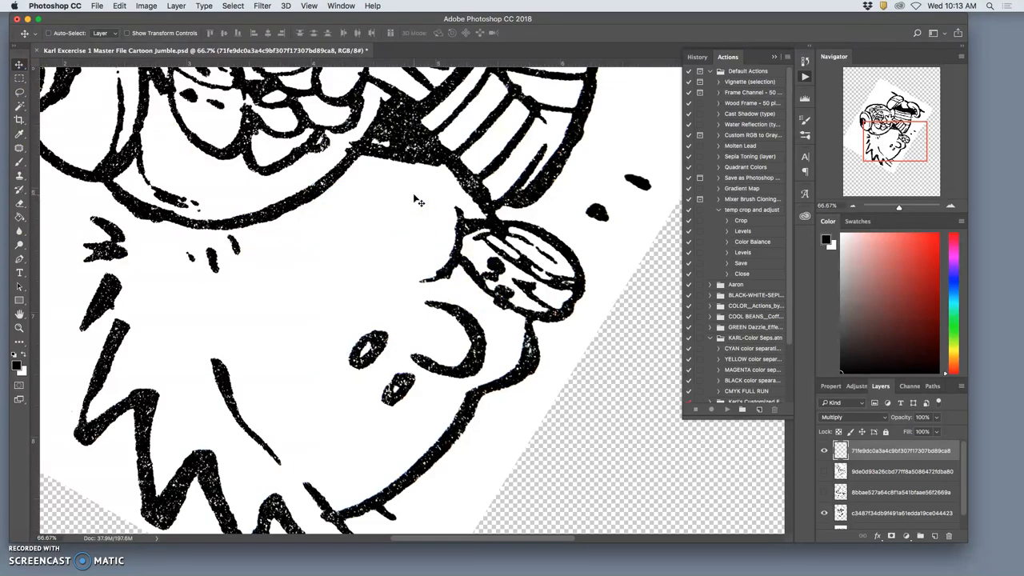
{"action": "left_click_drag", "start_coordinate": [416, 200], "coordinate": [484, 219]}
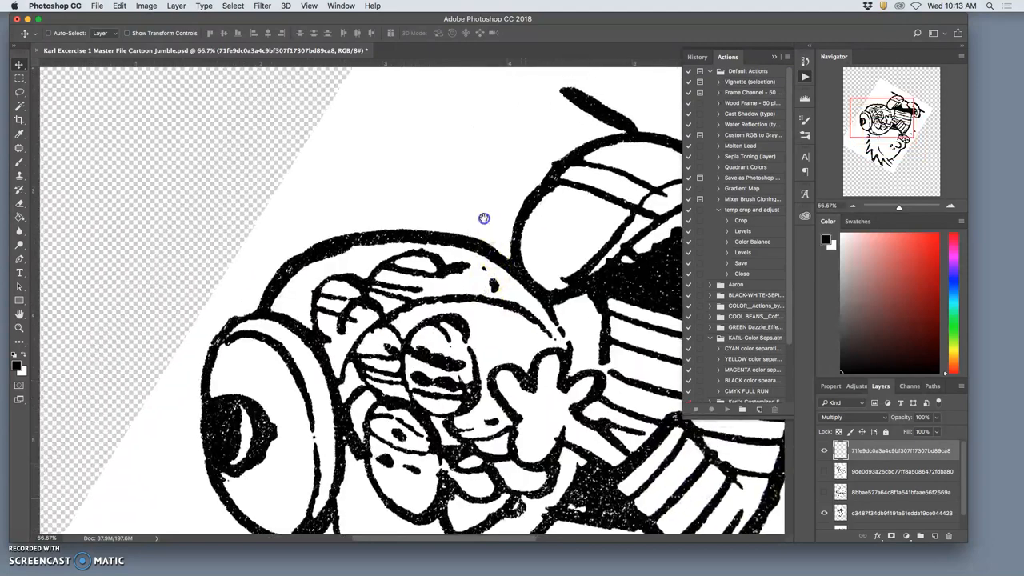
{"action": "left_click_drag", "start_coordinate": [484, 219], "coordinate": [367, 261]}
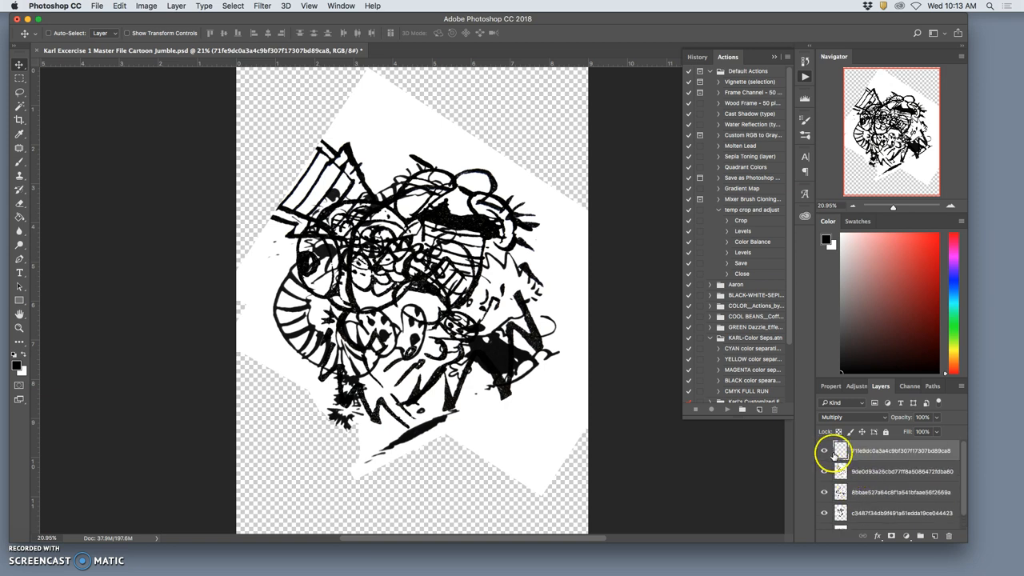
Step: Select the top layer and drag its off-page artwork onto the collage's middle
{"action": "left_click", "coordinate": [824, 450]}
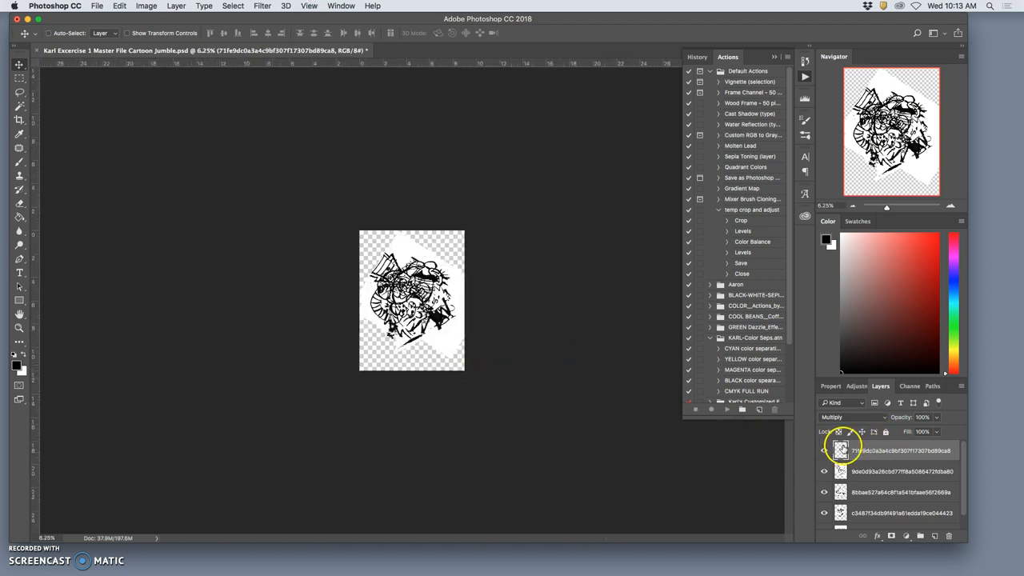
{"action": "left_click", "coordinate": [824, 450]}
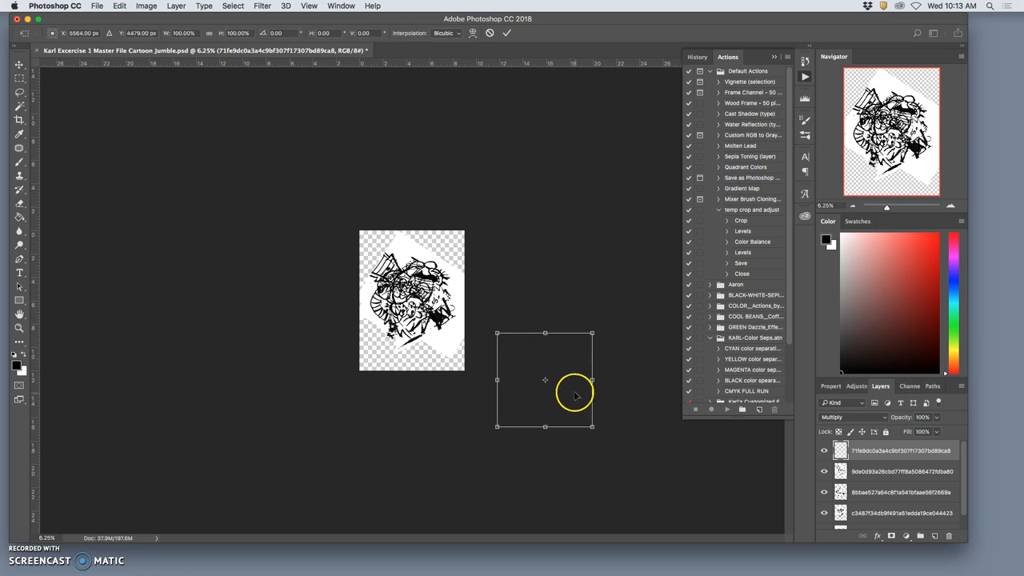
{"action": "mouse_move", "coordinate": [570, 398]}
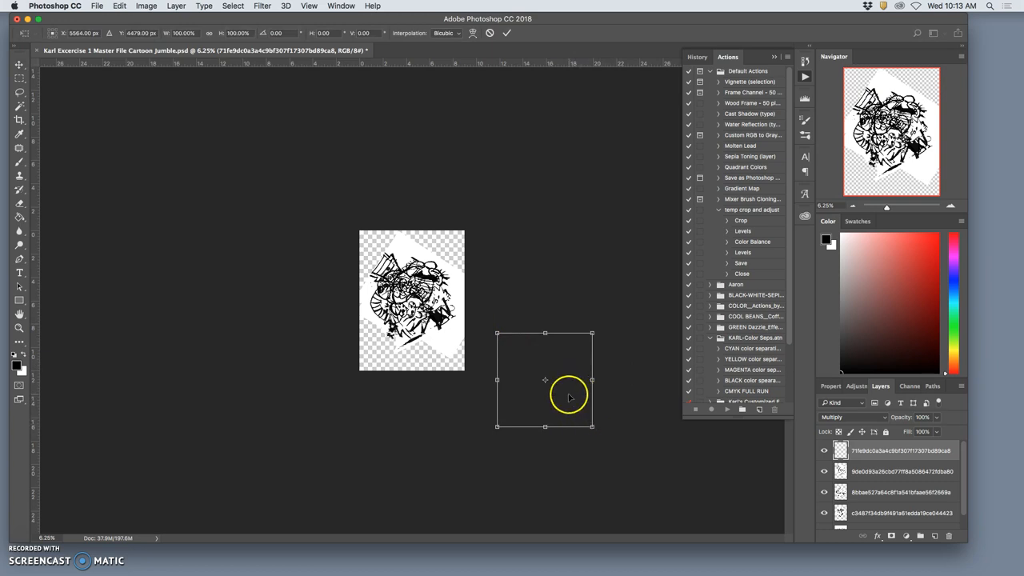
{"action": "left_click_drag", "start_coordinate": [545, 380], "coordinate": [412, 300]}
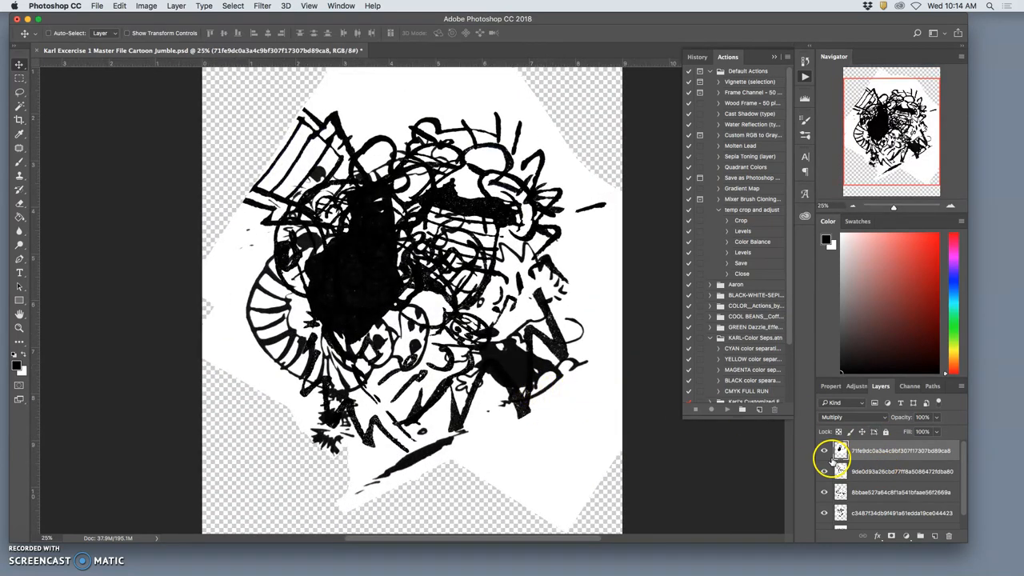
Step: Solo the bike-crash Background and unlock it into editable Layer 0
{"action": "left_click", "coordinate": [824, 450]}
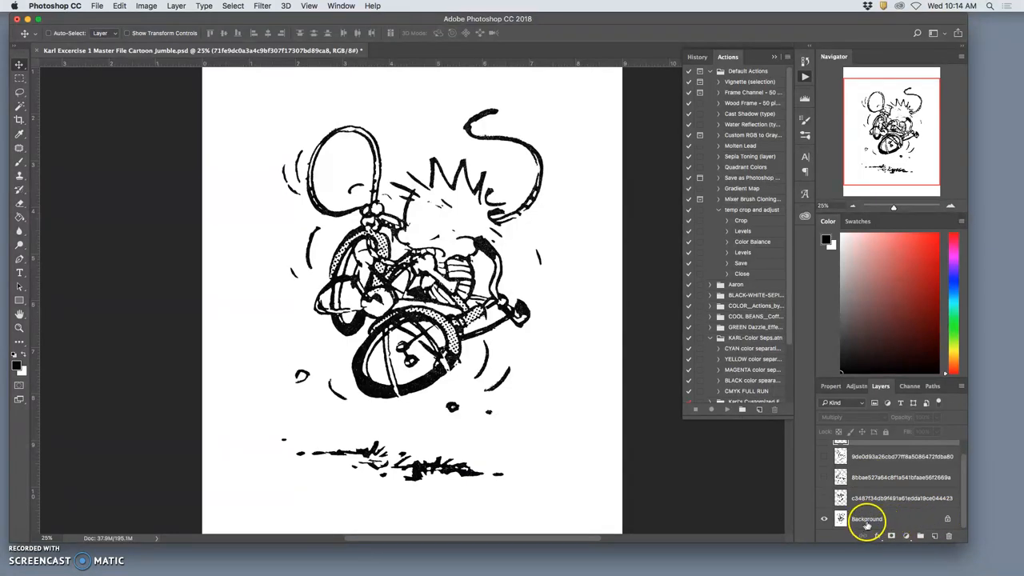
{"action": "mouse_move", "coordinate": [718, 494]}
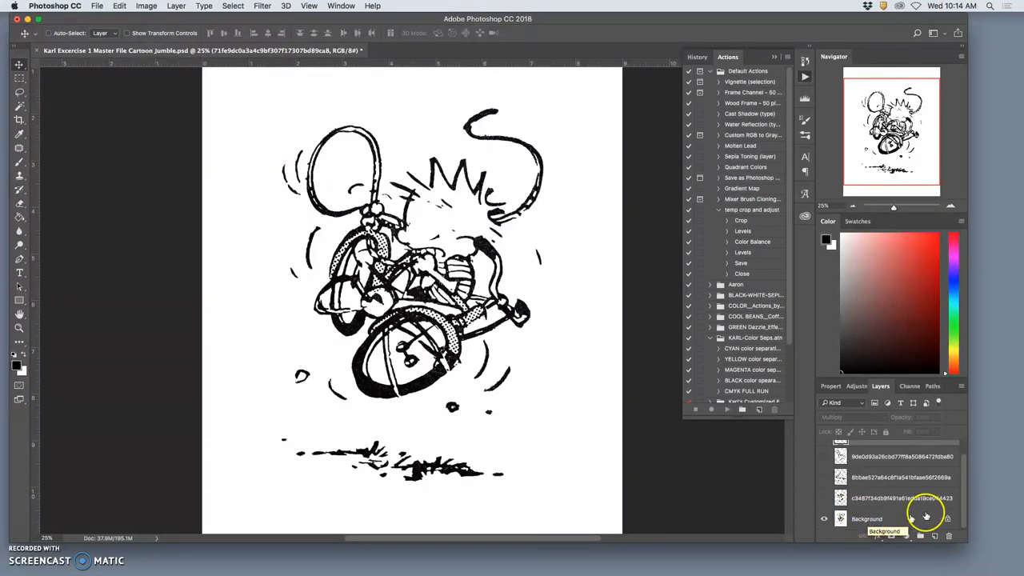
{"action": "double_click", "coordinate": [866, 519]}
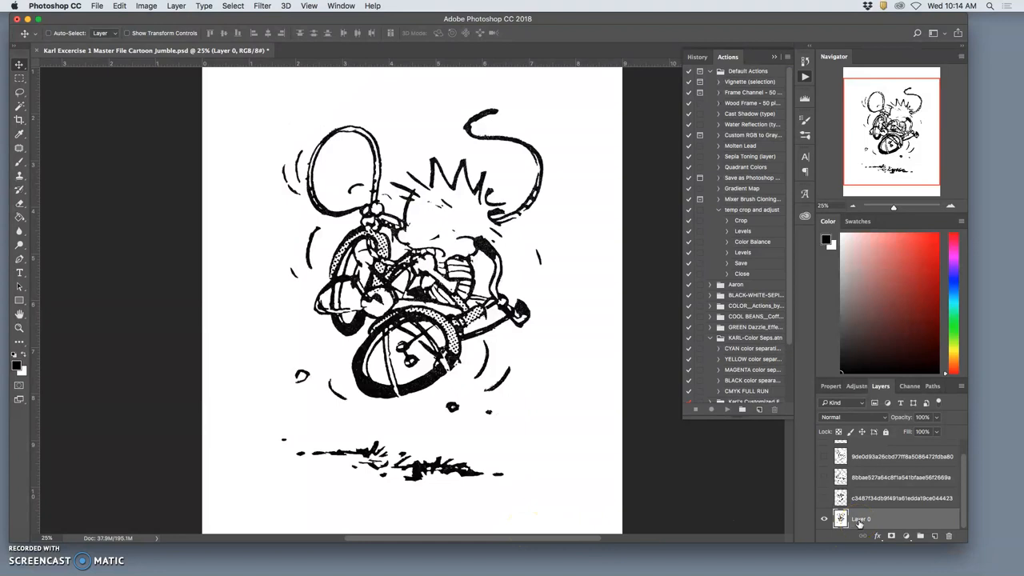
{"action": "mouse_move", "coordinate": [520, 272]}
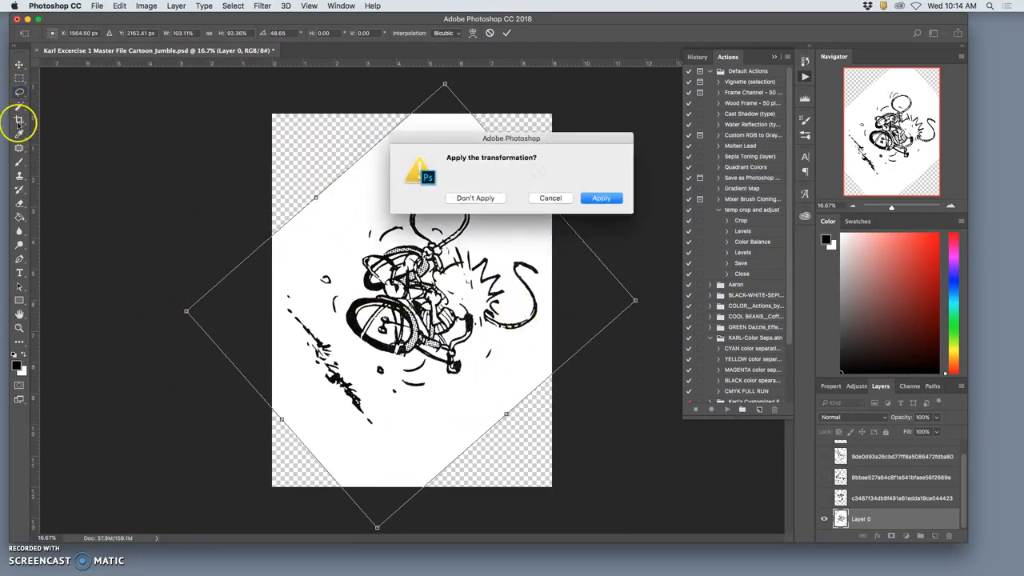
{"action": "mouse_move", "coordinate": [28, 256]}
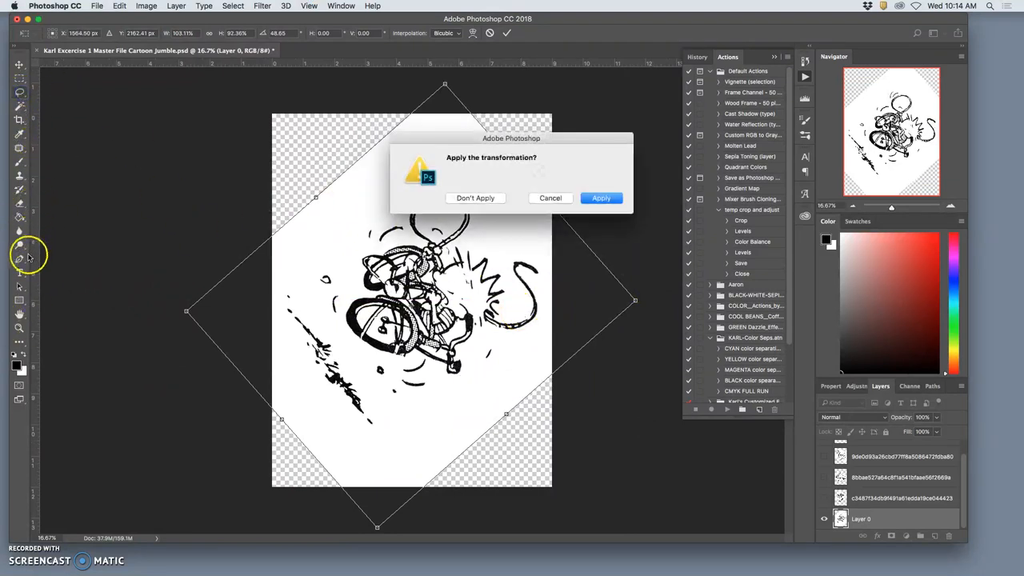
{"action": "mouse_move", "coordinate": [551, 198]}
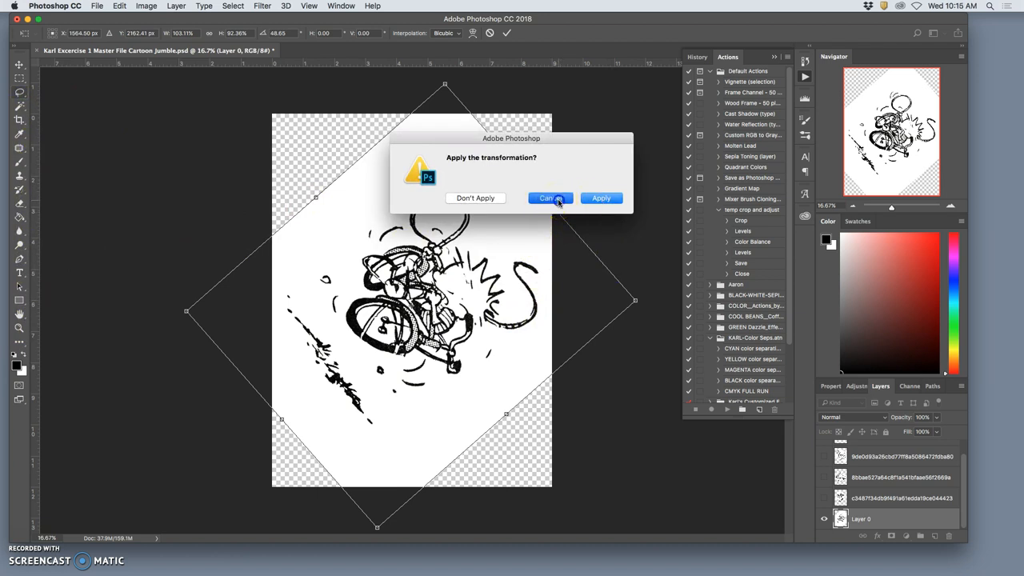
Step: Apply the roughly 48° rotation of Layer 0 and restore layer visibility
{"action": "left_click", "coordinate": [601, 198]}
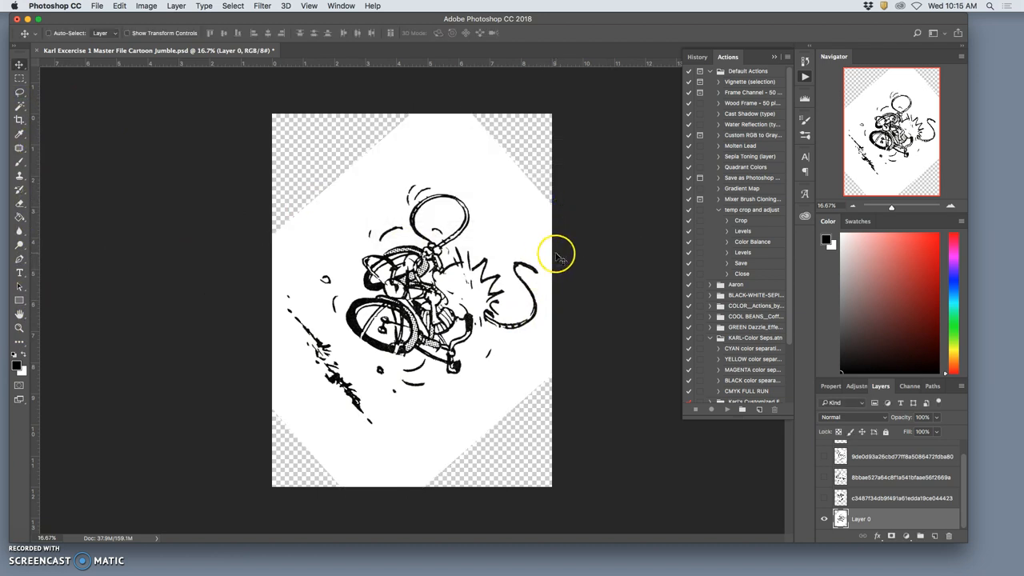
{"action": "left_click", "coordinate": [824, 497]}
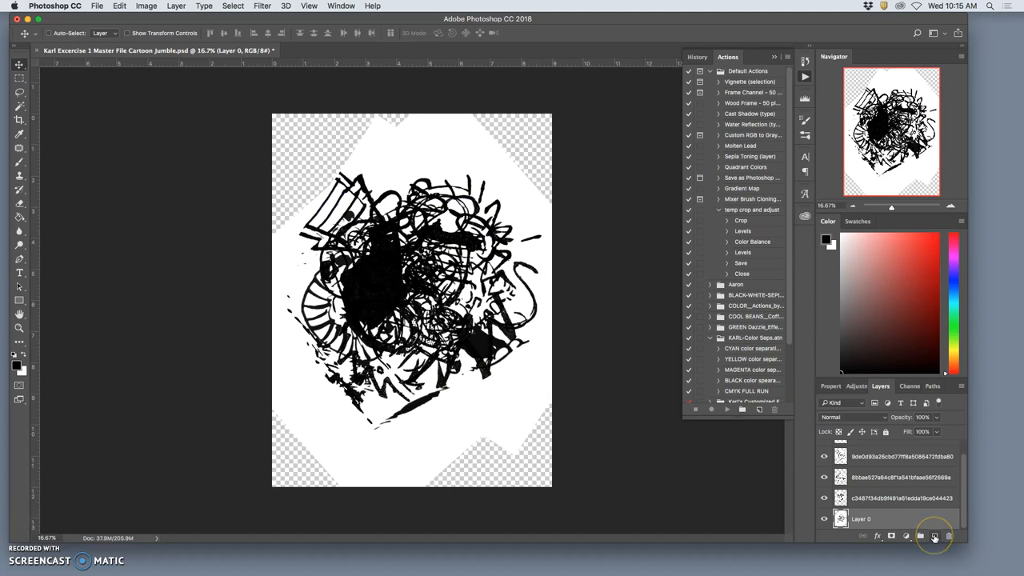
{"action": "mouse_move", "coordinate": [948, 557]}
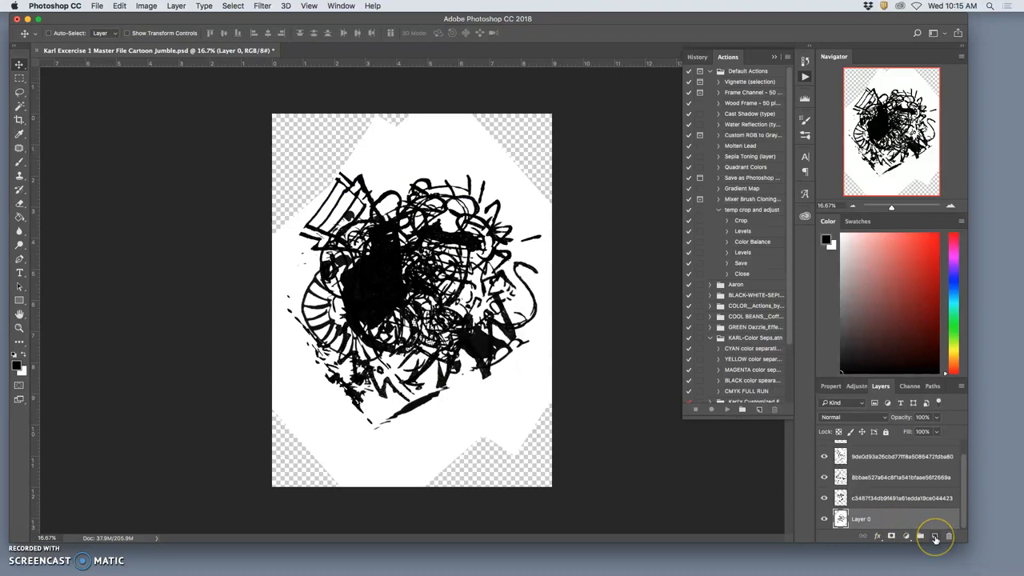
Step: Add a new empty Layer 1 at the bottom of the stack
{"action": "left_click", "coordinate": [935, 536]}
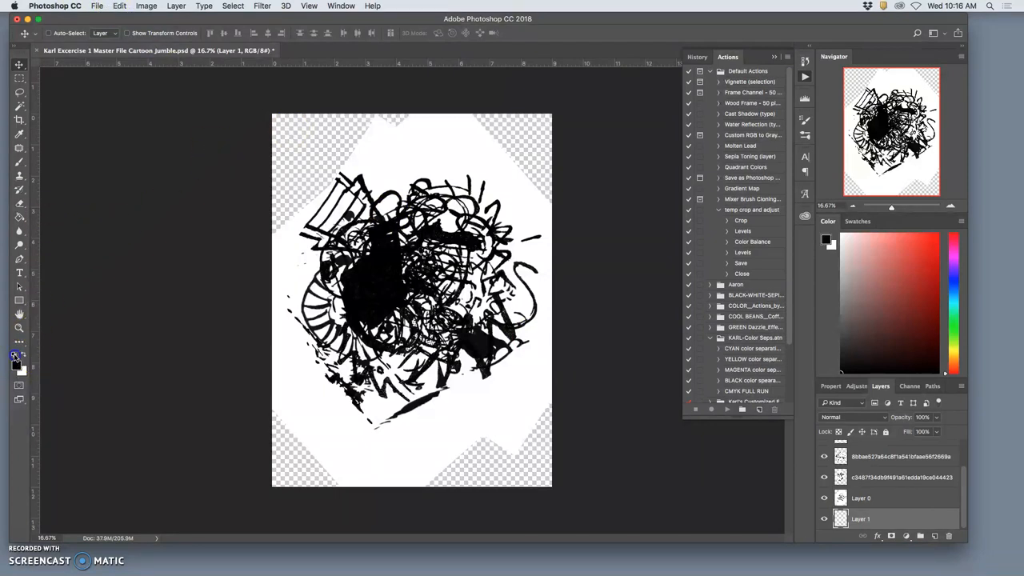
{"action": "mouse_move", "coordinate": [15, 356]}
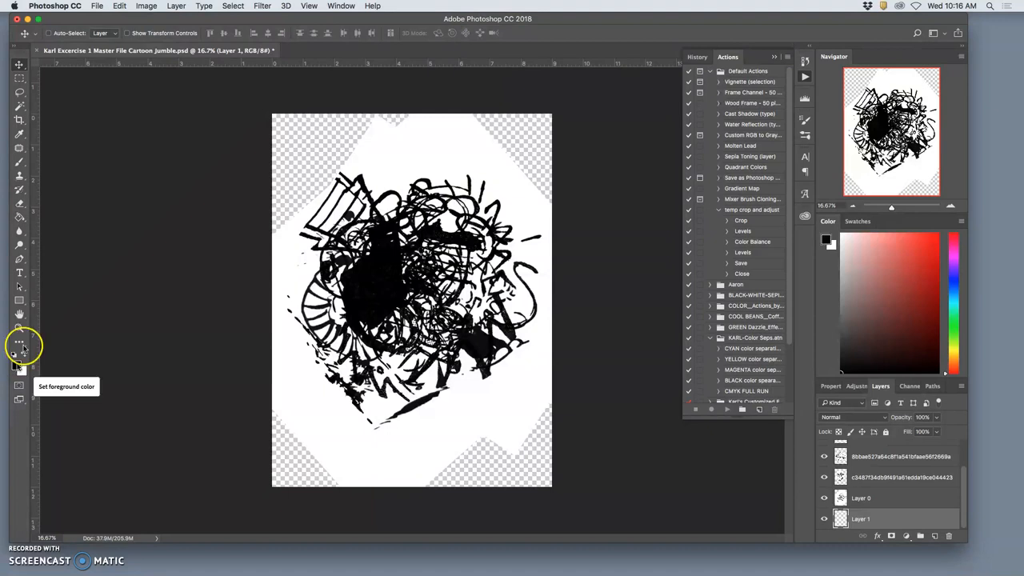
Step: Fill Layer 1 via Edit > Fill with Contents set to White
{"action": "left_click", "coordinate": [119, 6]}
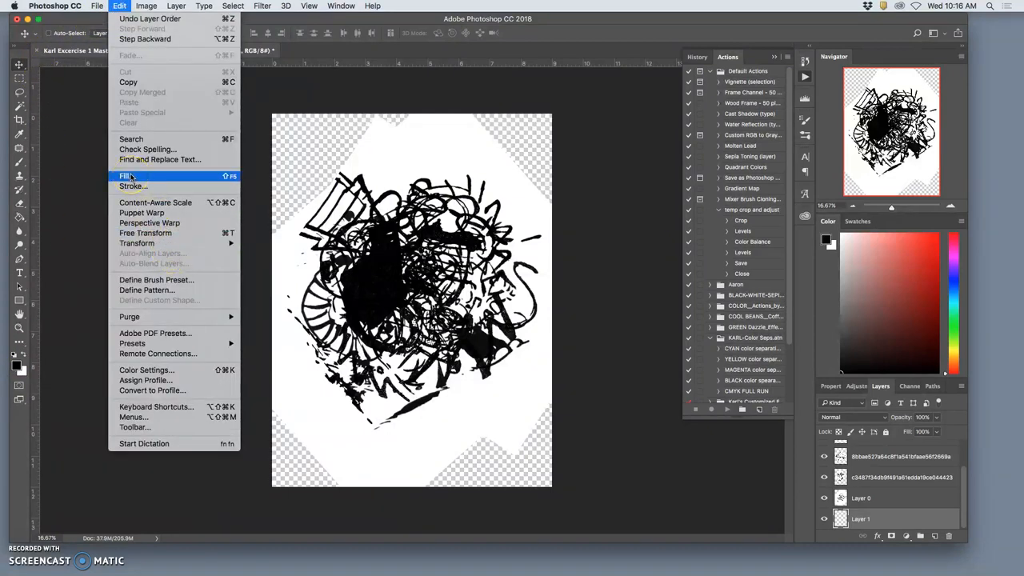
{"action": "left_click", "coordinate": [127, 176]}
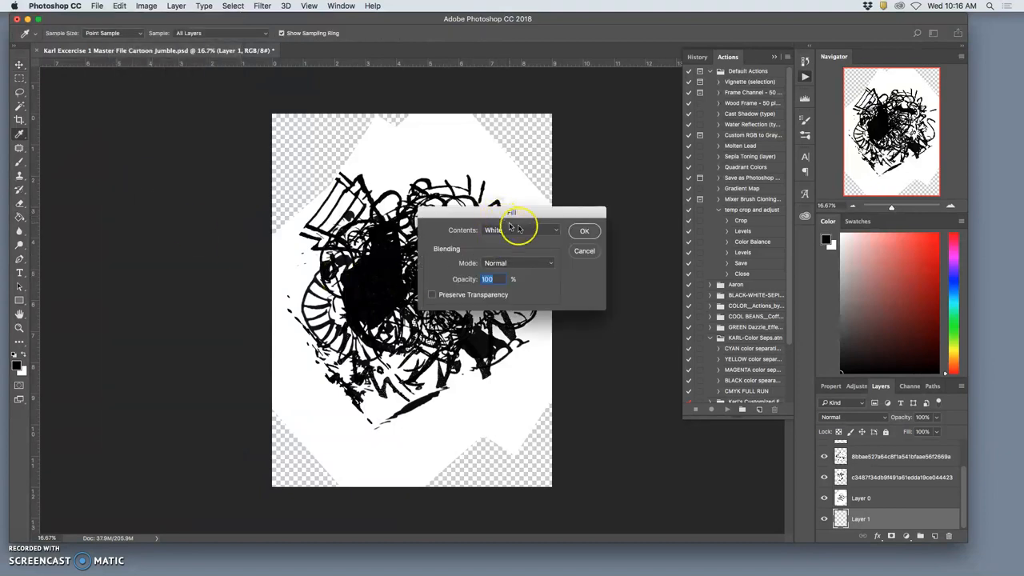
{"action": "left_click", "coordinate": [520, 230]}
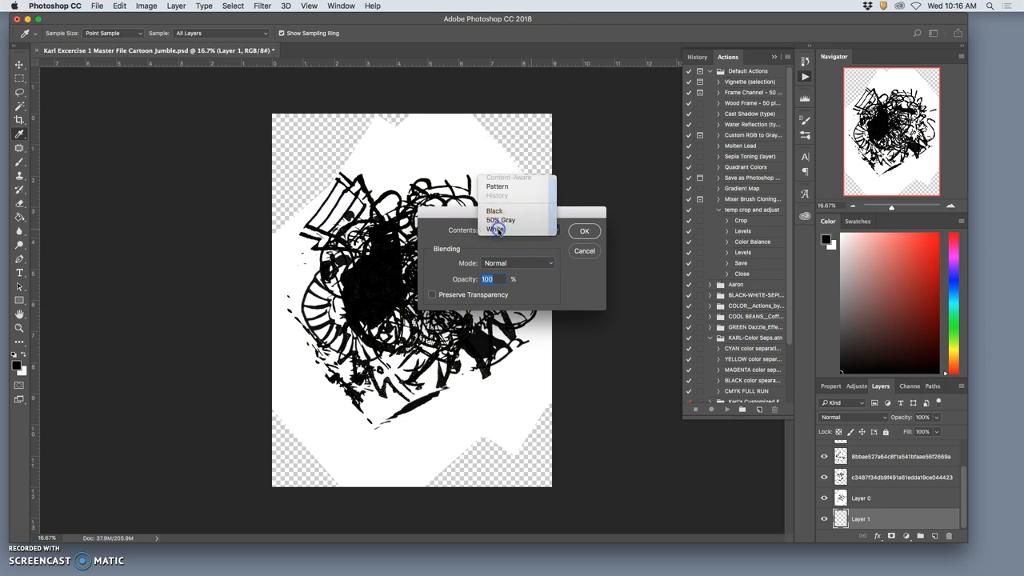
{"action": "left_click", "coordinate": [495, 231]}
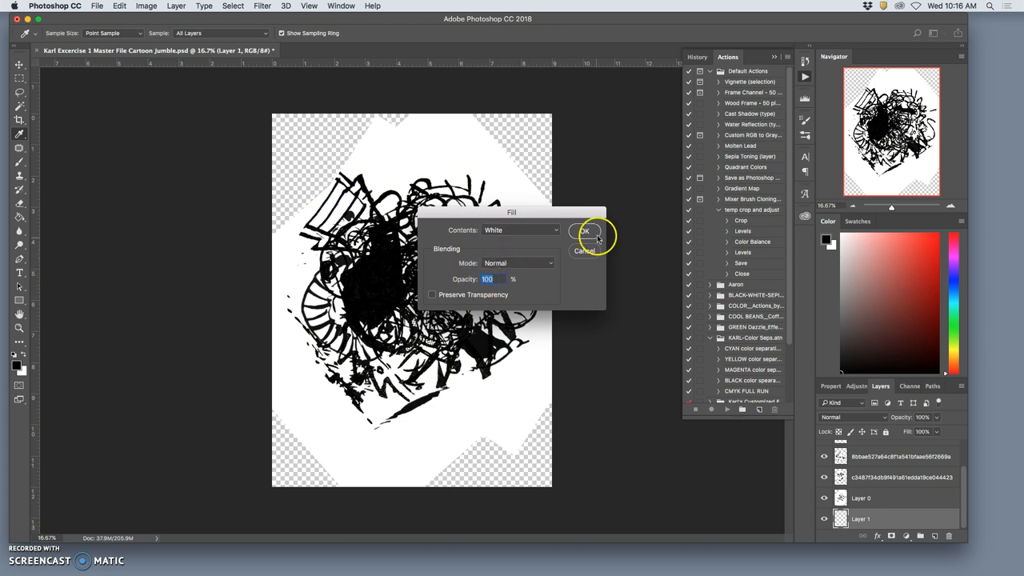
{"action": "left_click", "coordinate": [583, 230]}
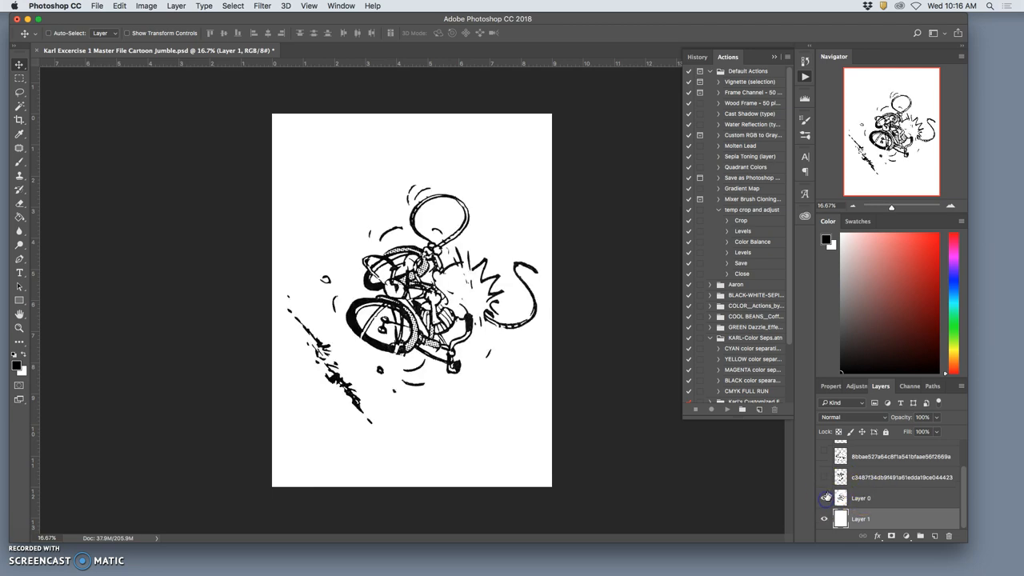
Step: Option-click Layer 0's eye icon to make all cartoon layers visible
{"action": "left_click", "coordinate": [824, 456]}
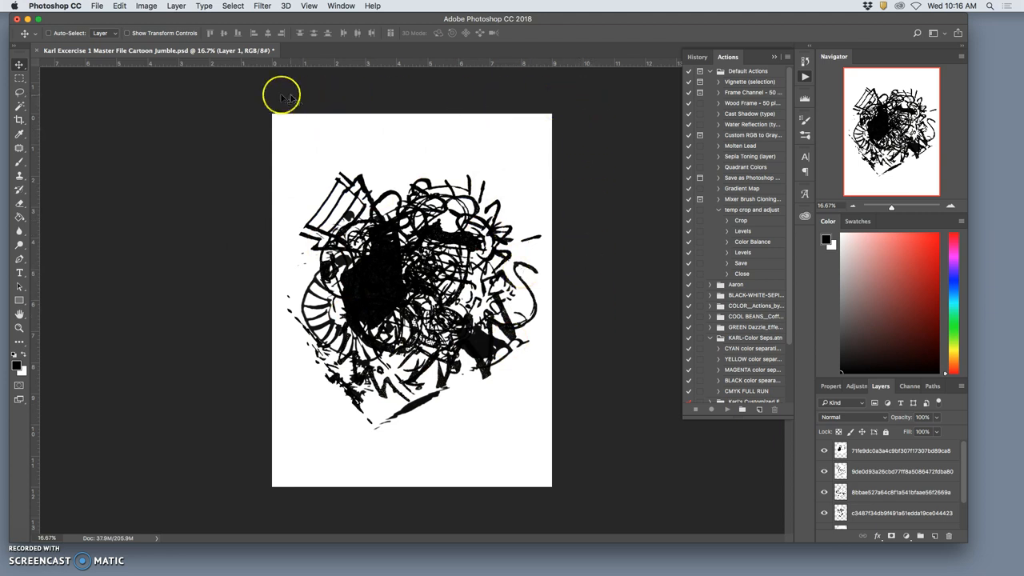
{"action": "mouse_move", "coordinate": [560, 496]}
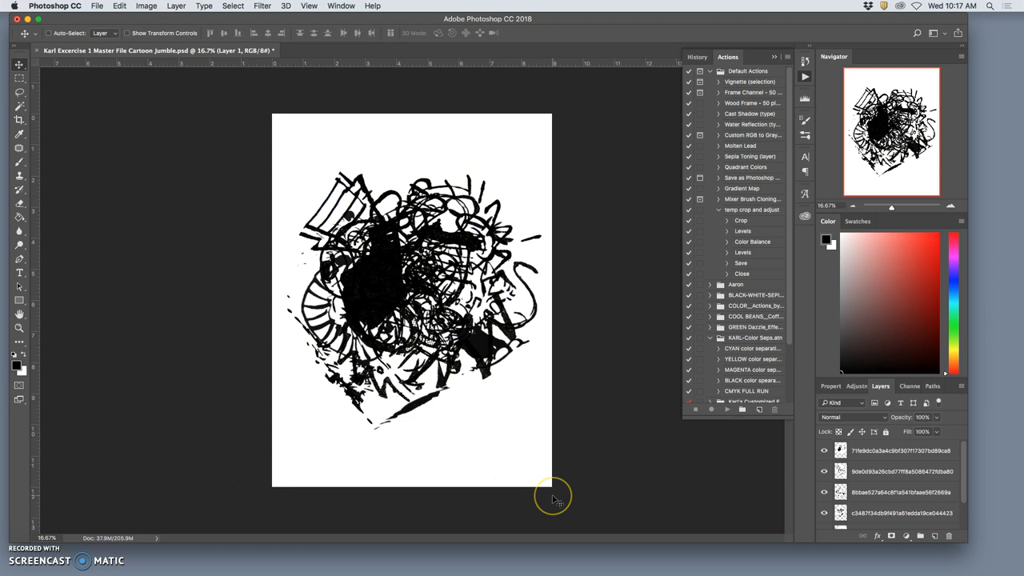
{"action": "mouse_move", "coordinate": [289, 338]}
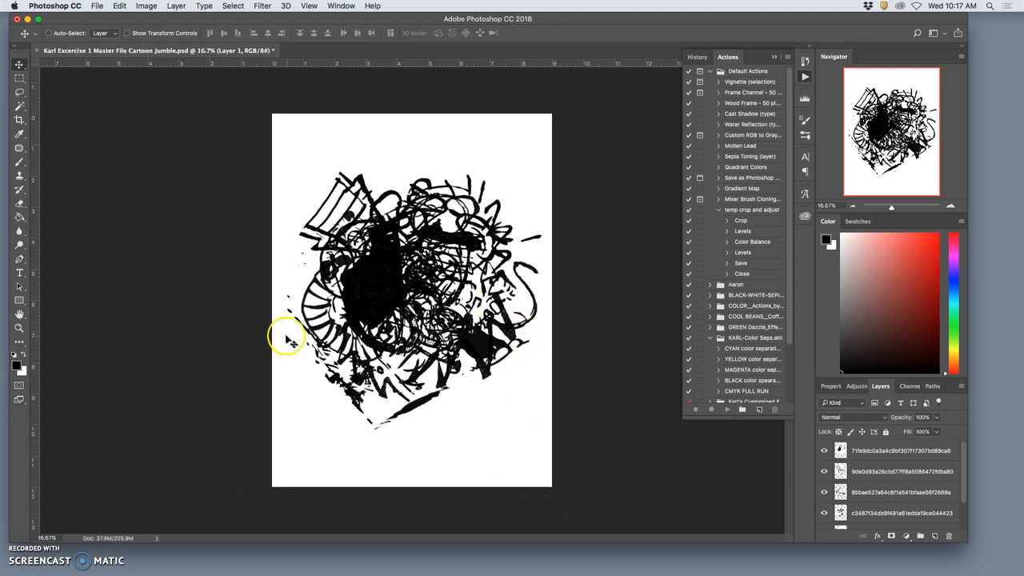
{"action": "mouse_move", "coordinate": [564, 271]}
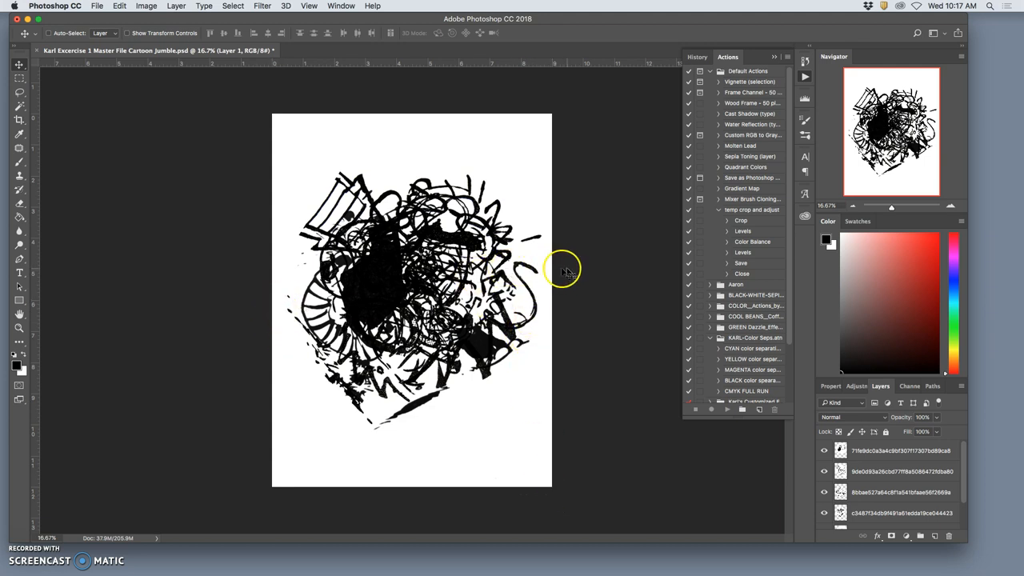
{"action": "mouse_move", "coordinate": [578, 272]}
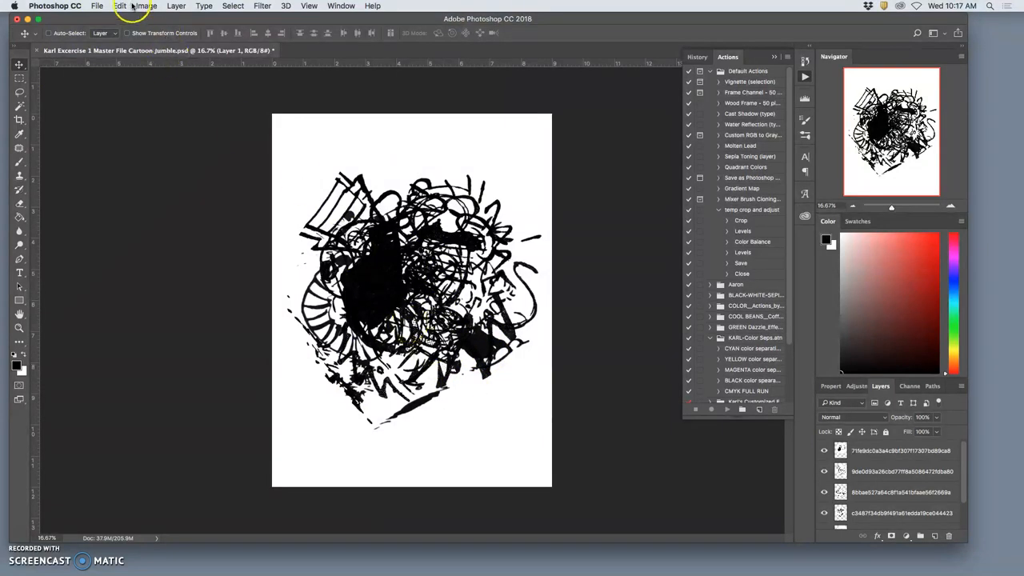
Step: In Canvas Size, set the canvas to 11 × 14 inches, entering height 14
{"action": "left_click", "coordinate": [146, 6]}
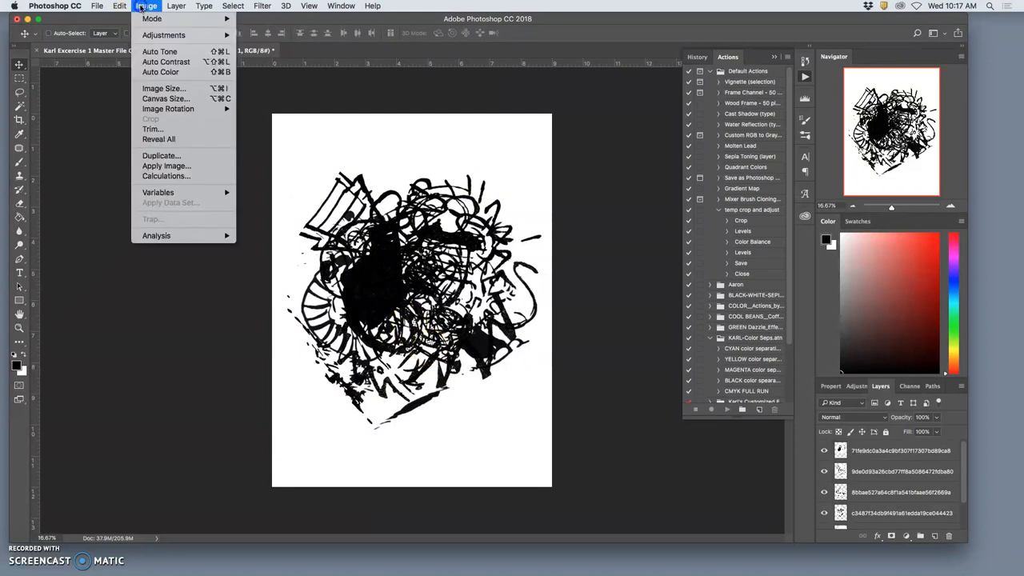
{"action": "mouse_move", "coordinate": [164, 98]}
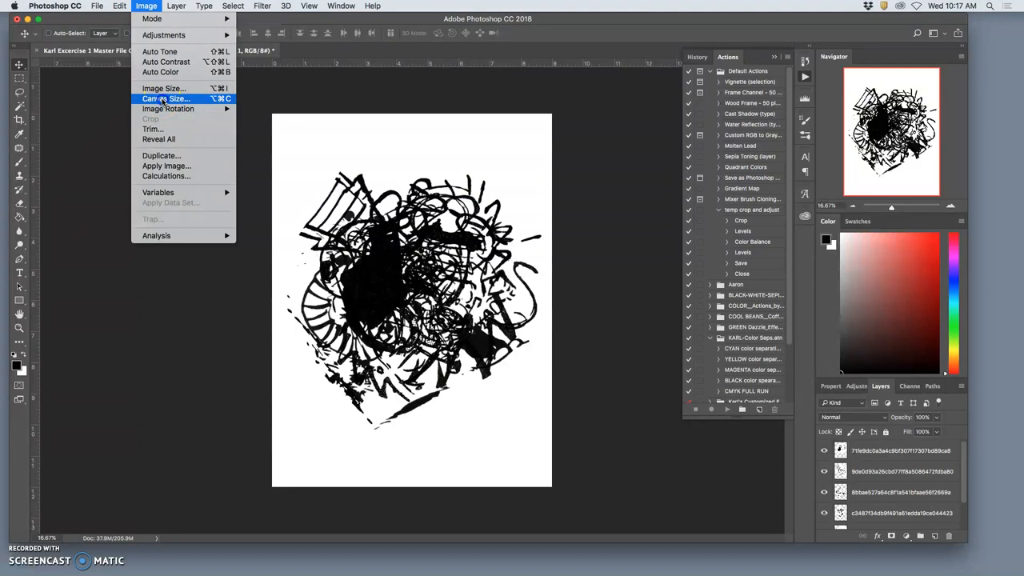
{"action": "left_click", "coordinate": [166, 99]}
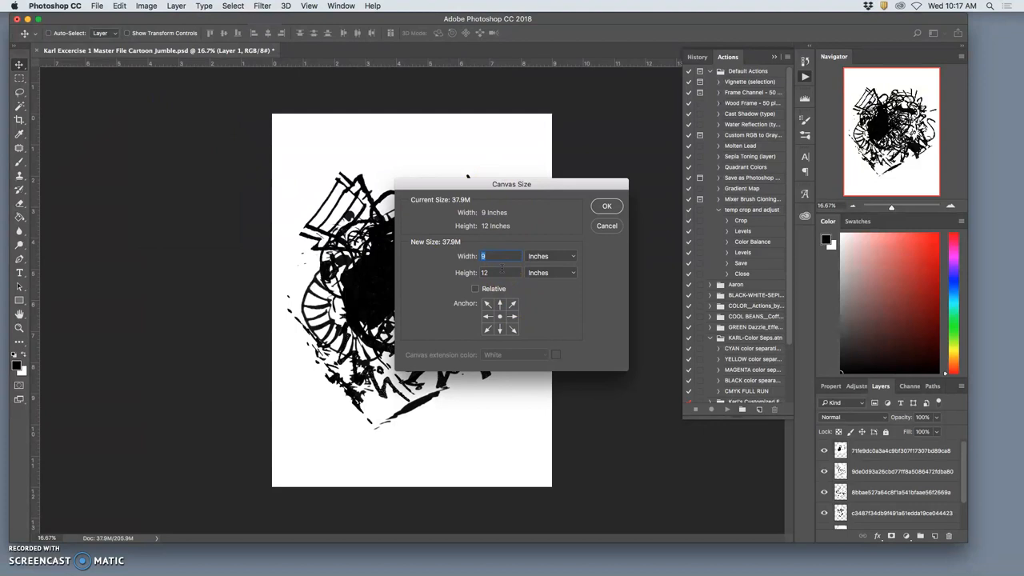
{"action": "mouse_move", "coordinate": [504, 272]}
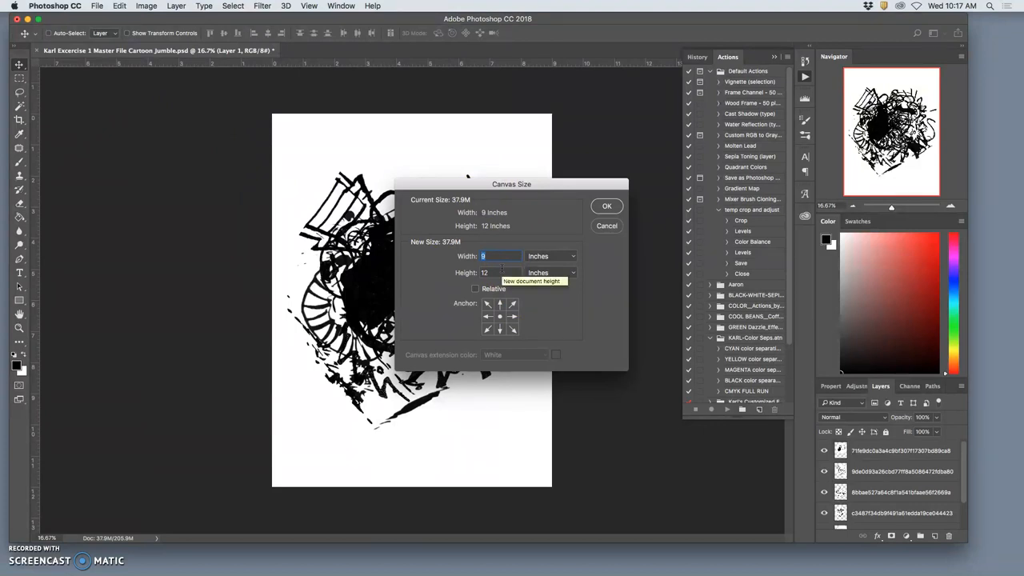
{"action": "left_click", "coordinate": [500, 256]}
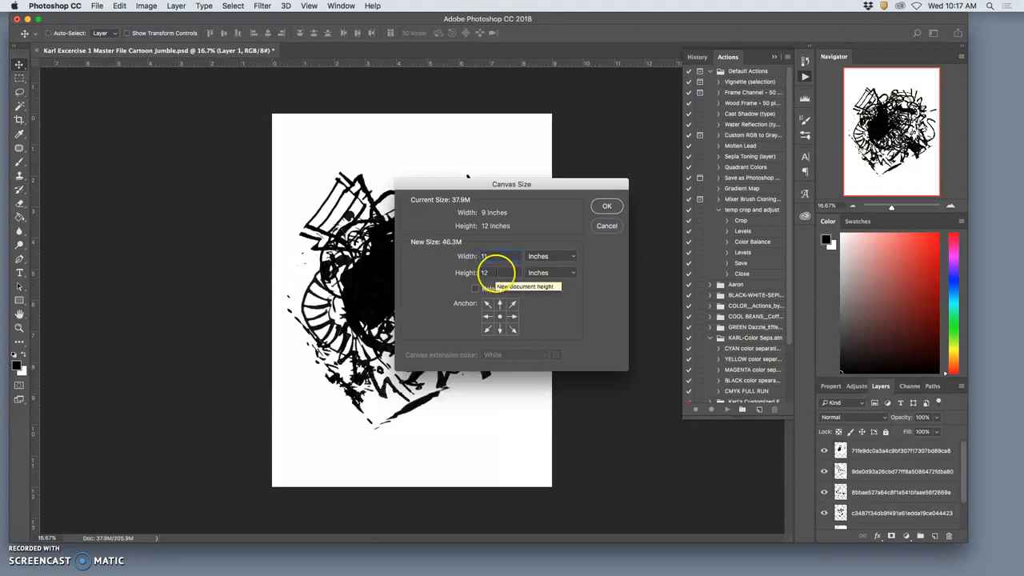
{"action": "type", "text": "14"}
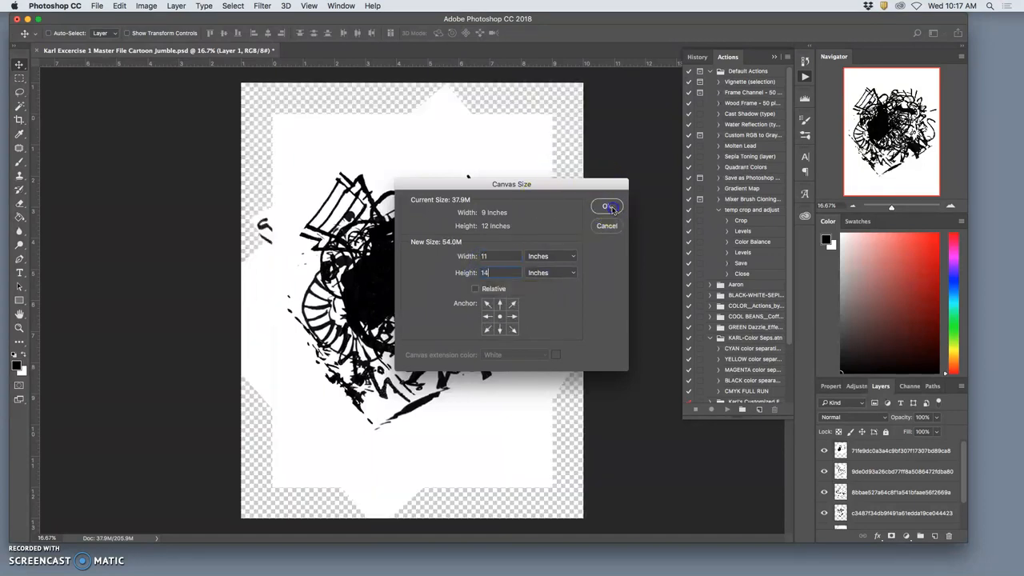
Step: Confirm the 11 × 14 inch Canvas Size change
{"action": "left_click", "coordinate": [607, 206]}
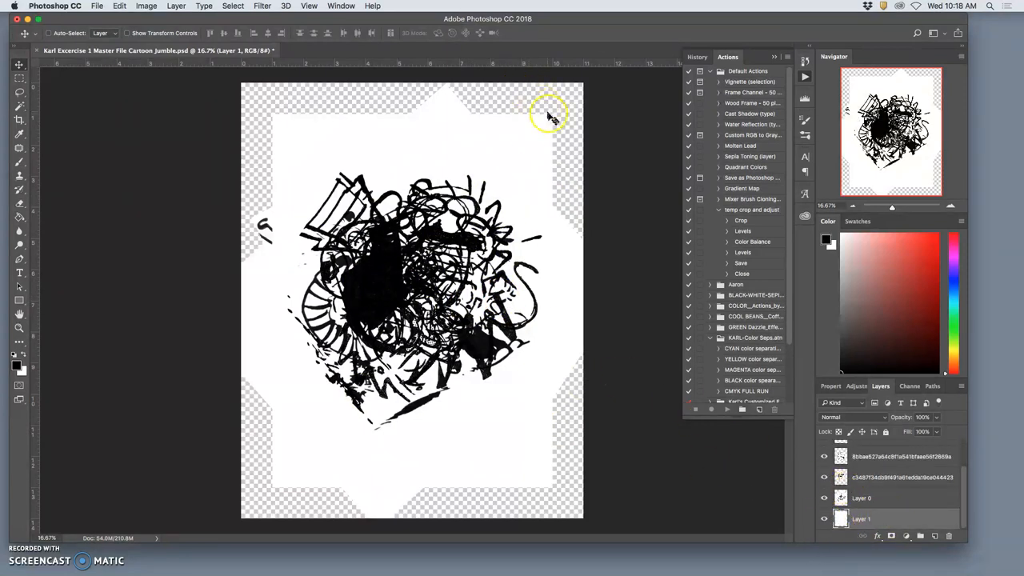
{"action": "mouse_move", "coordinate": [542, 169]}
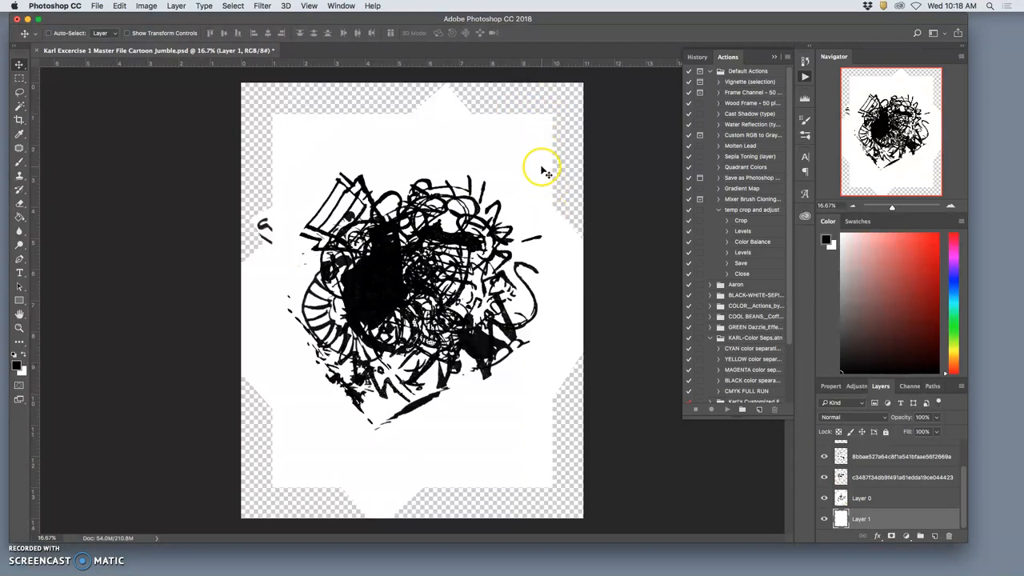
{"action": "mouse_move", "coordinate": [216, 188]}
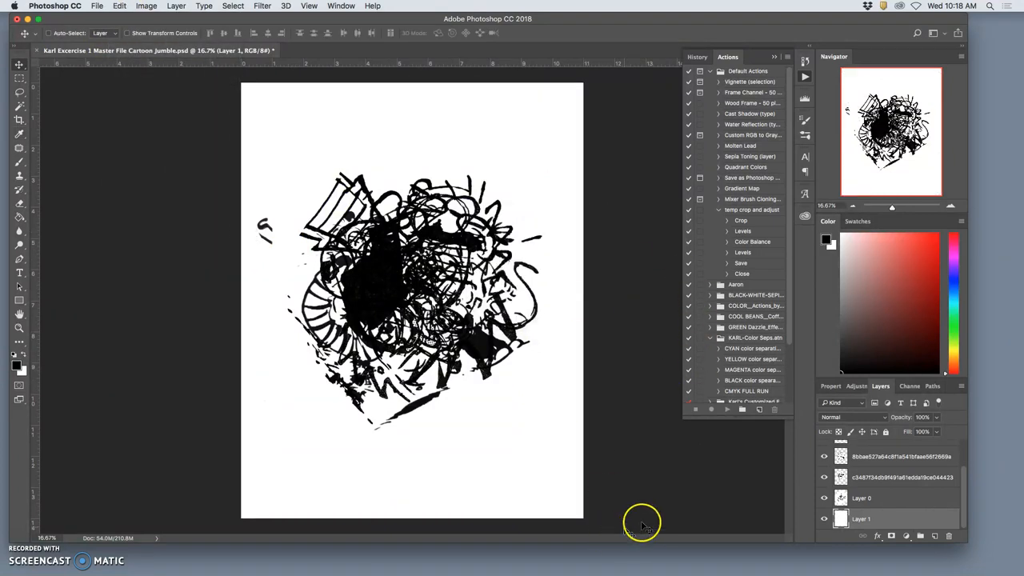
{"action": "mouse_move", "coordinate": [267, 235]}
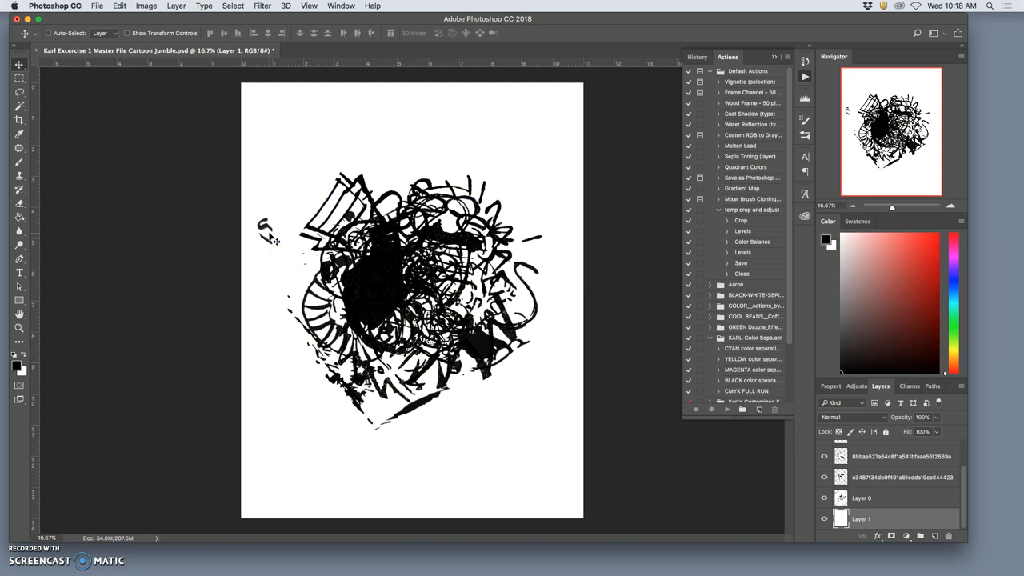
{"action": "mouse_move", "coordinate": [276, 196]}
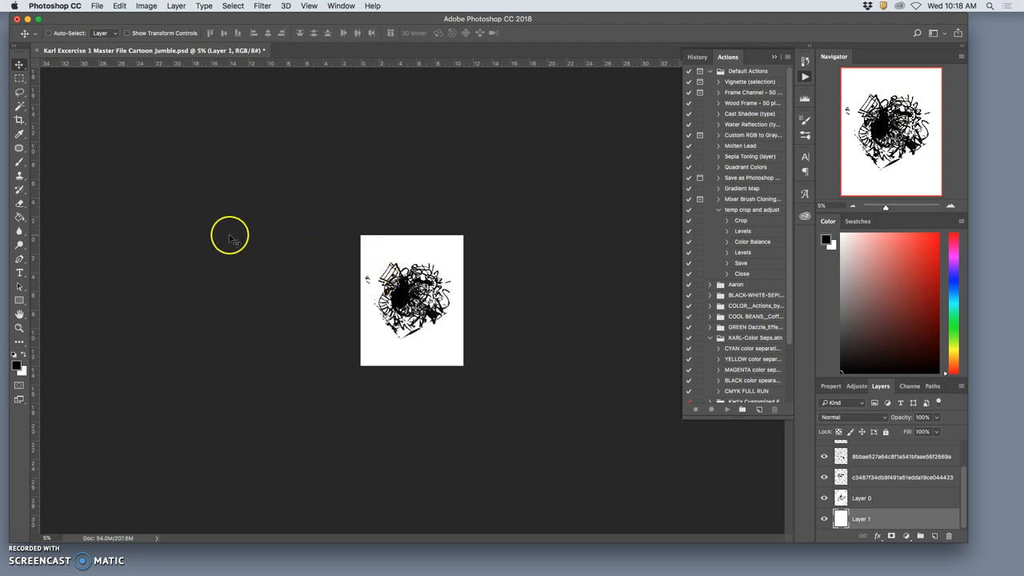
{"action": "mouse_move", "coordinate": [280, 224]}
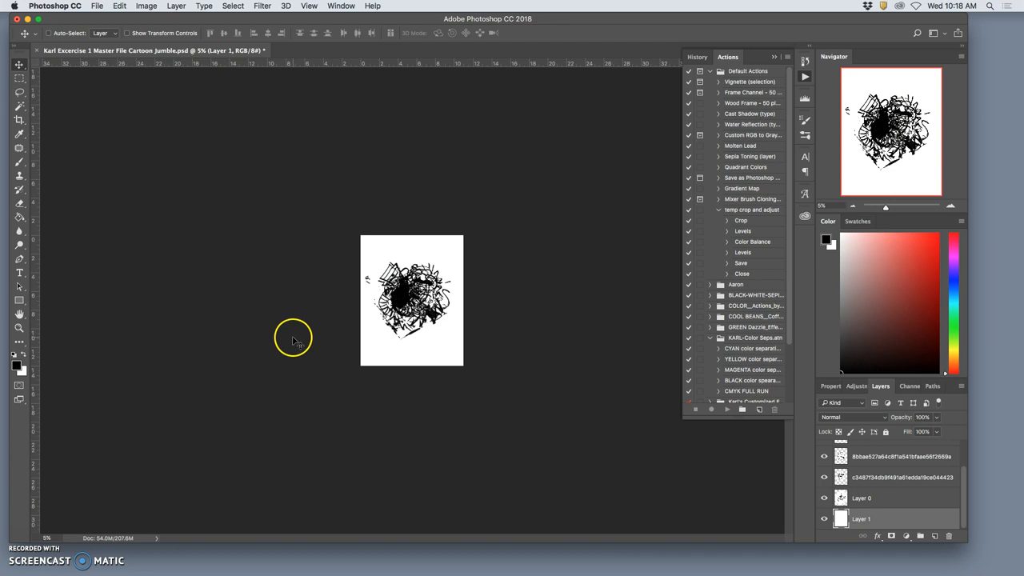
{"action": "mouse_move", "coordinate": [415, 356]}
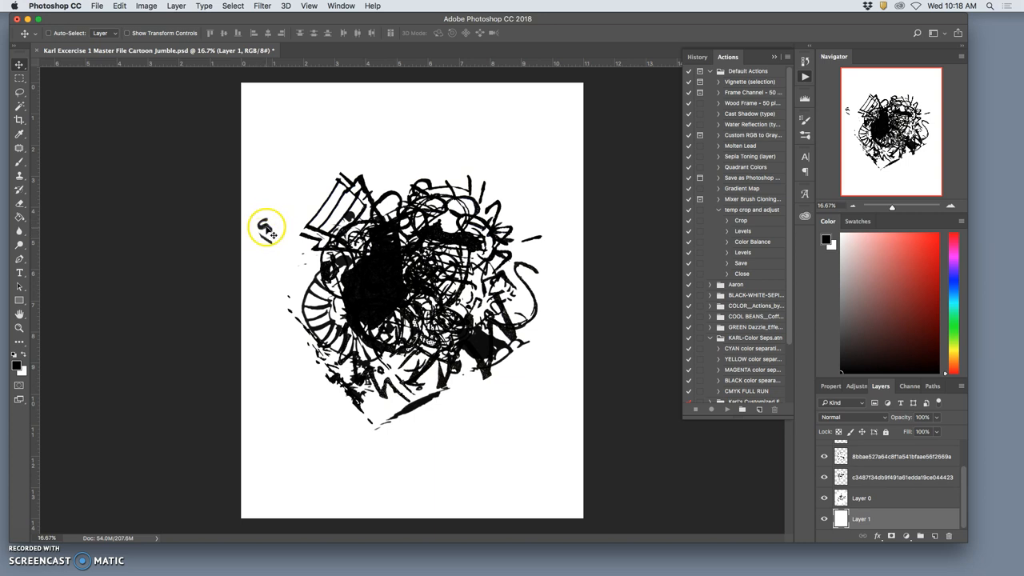
Step: Turn off the eye icons of Layer 0 and the lower cartoon layers, including the third
{"action": "left_click", "coordinate": [823, 497]}
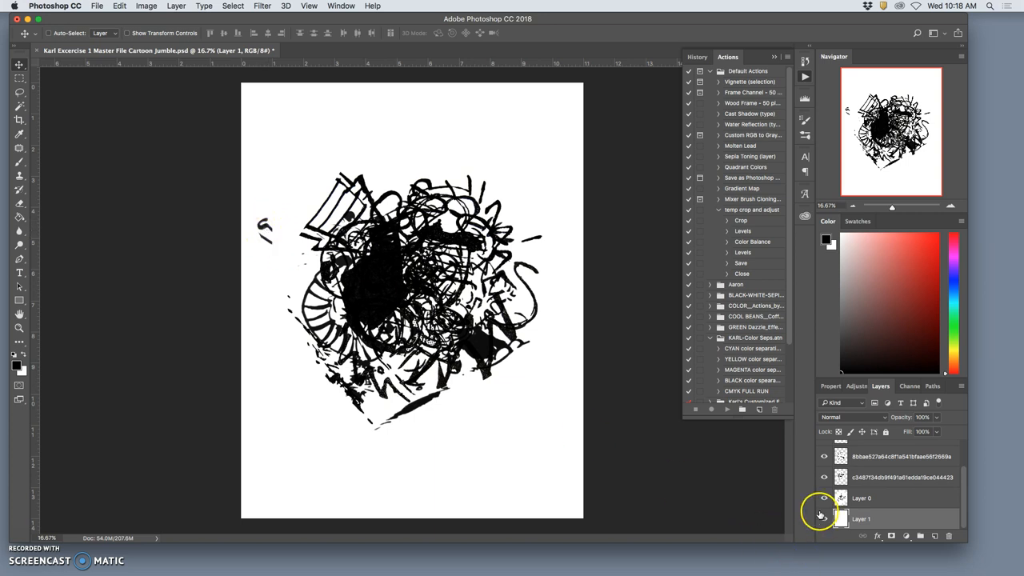
{"action": "left_click", "coordinate": [824, 476]}
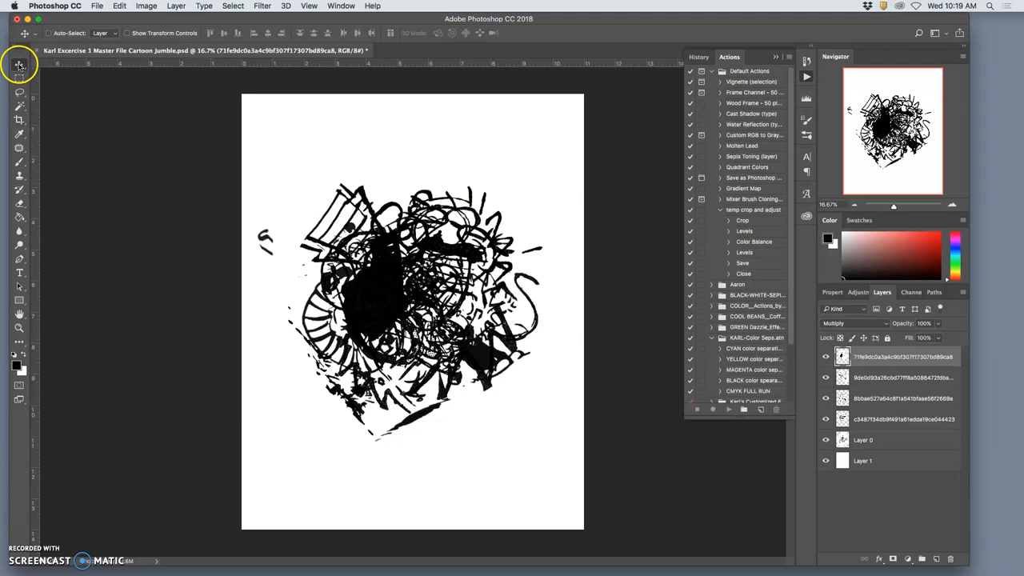
{"action": "mouse_move", "coordinate": [19, 65]}
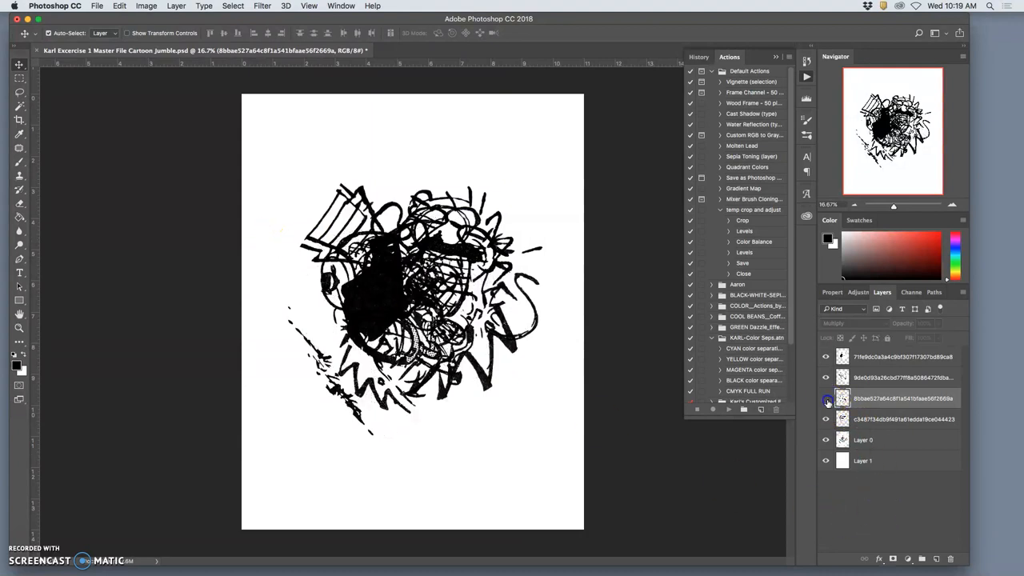
{"action": "left_click", "coordinate": [825, 398]}
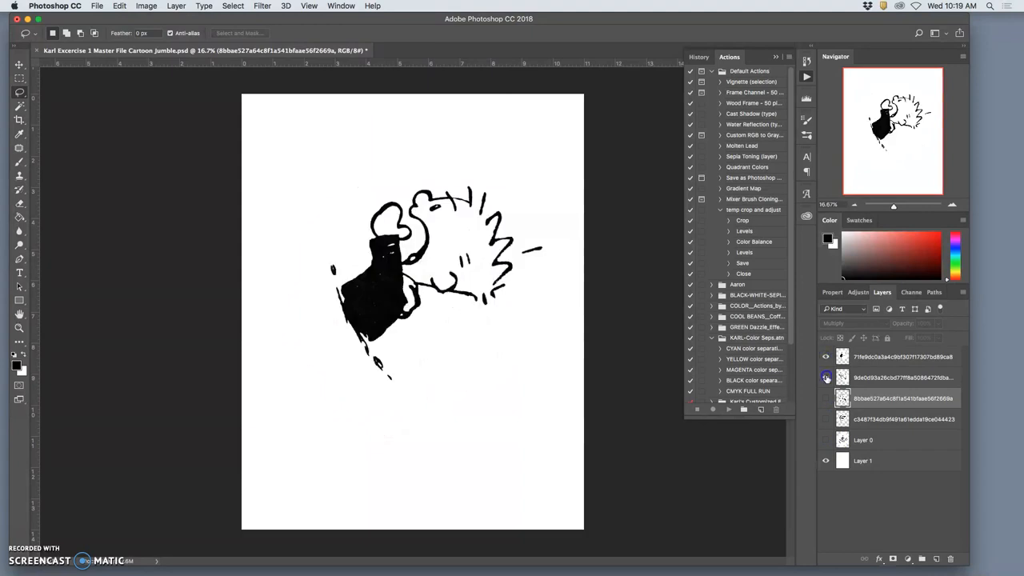
Step: Show the second cartoon layer, hide the top one, and lasso the face
{"action": "left_click", "coordinate": [826, 378]}
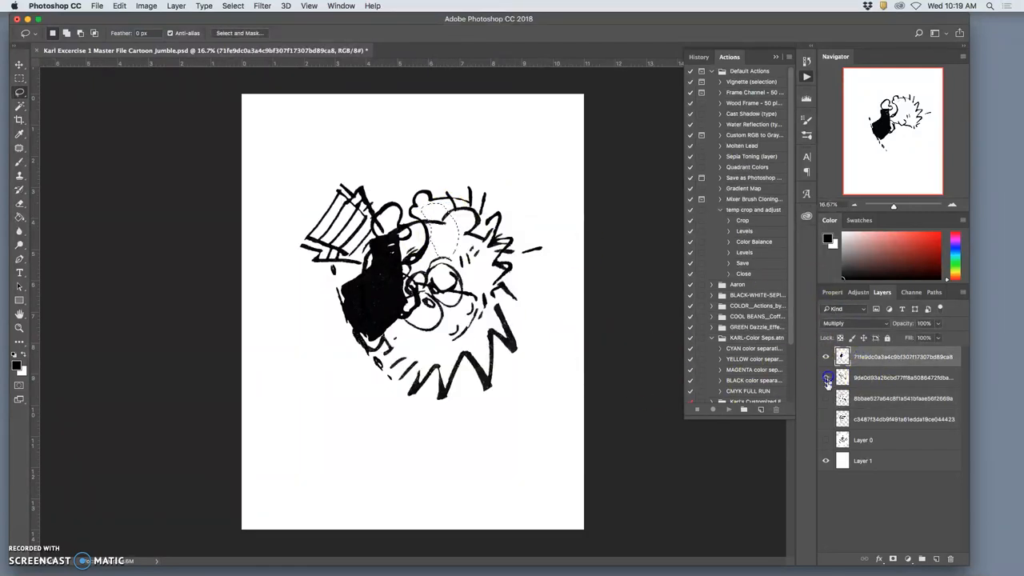
{"action": "left_click", "coordinate": [825, 356]}
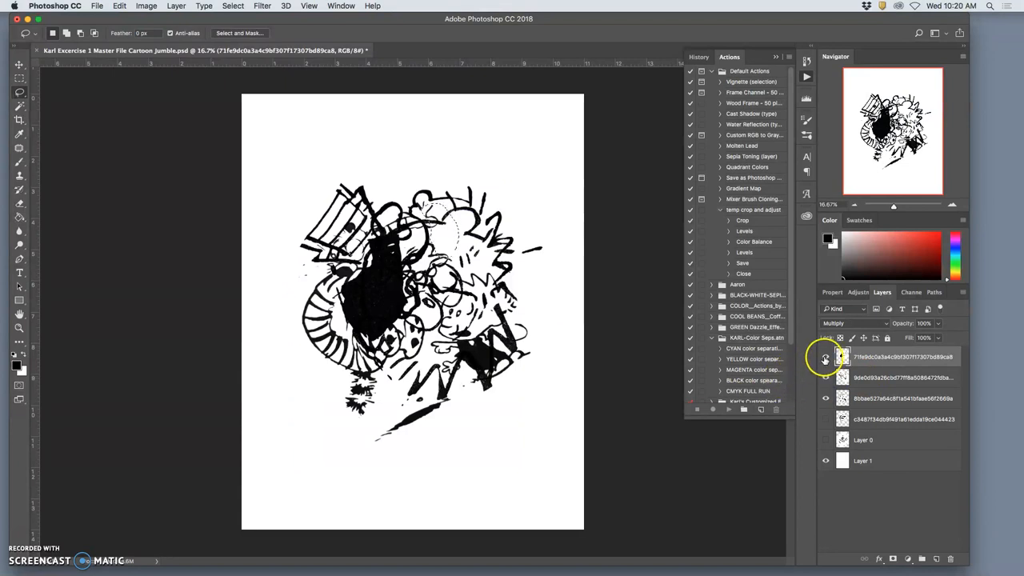
{"action": "left_click", "coordinate": [826, 359]}
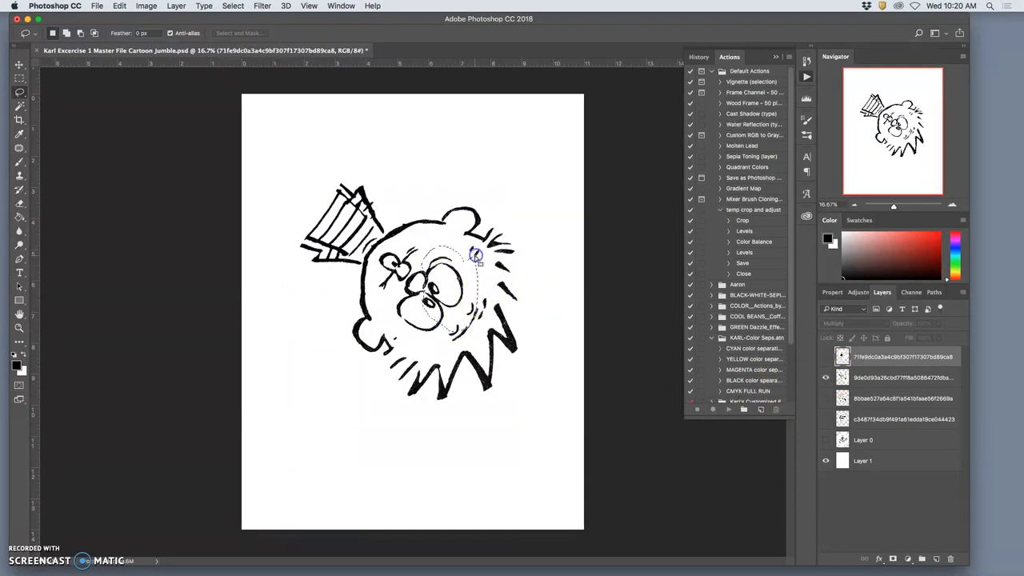
{"action": "left_click", "coordinate": [896, 378]}
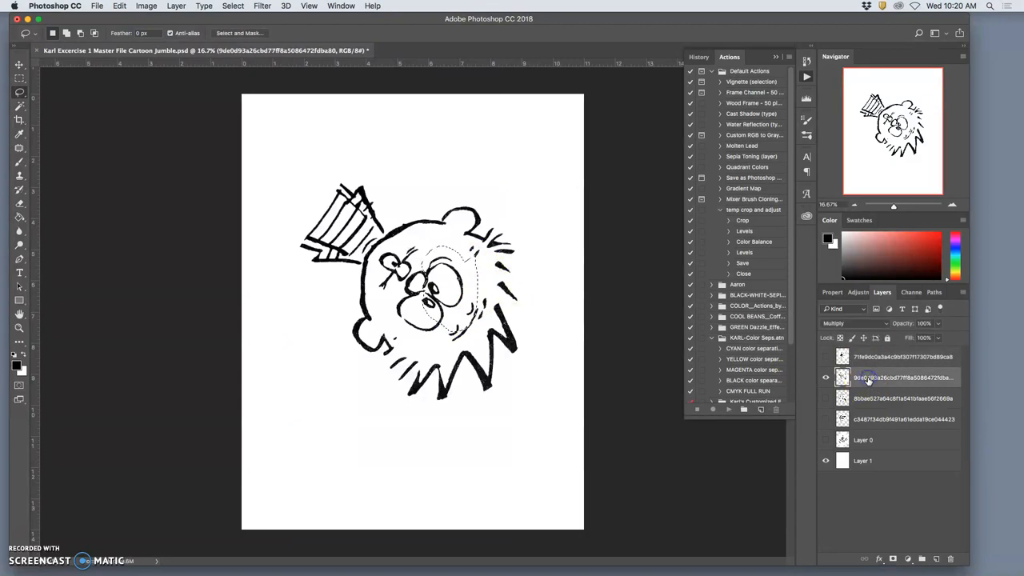
Step: Erase the lassoed face from the second layer, deselect, and show the third layer
{"action": "left_click", "coordinate": [827, 356]}
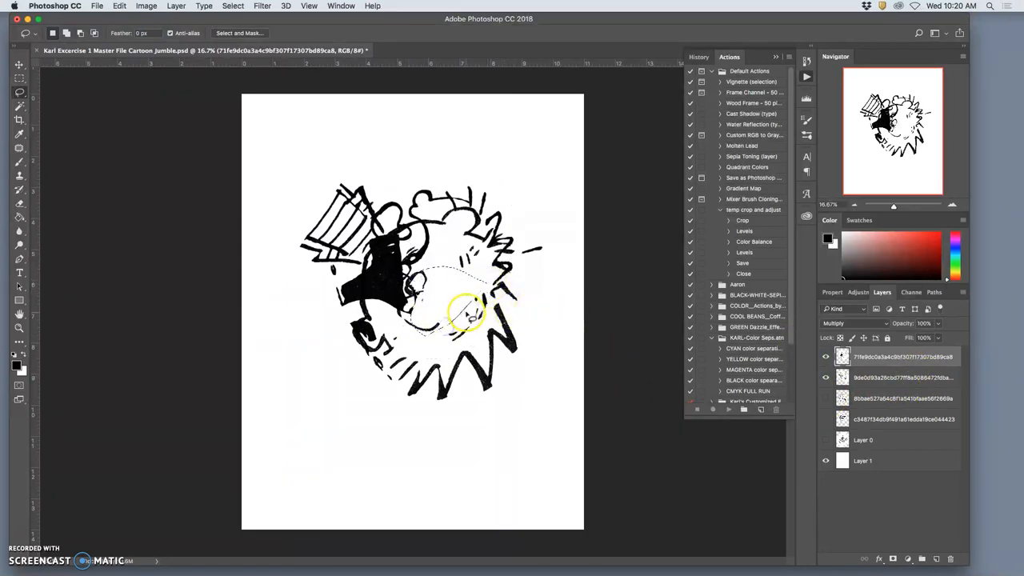
{"action": "left_click", "coordinate": [826, 399]}
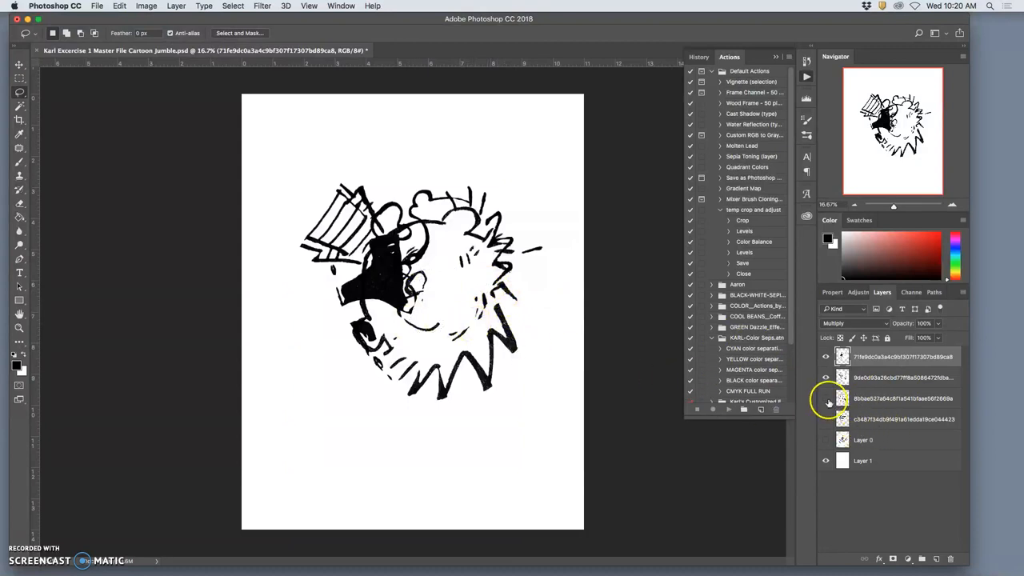
{"action": "left_click", "coordinate": [826, 398]}
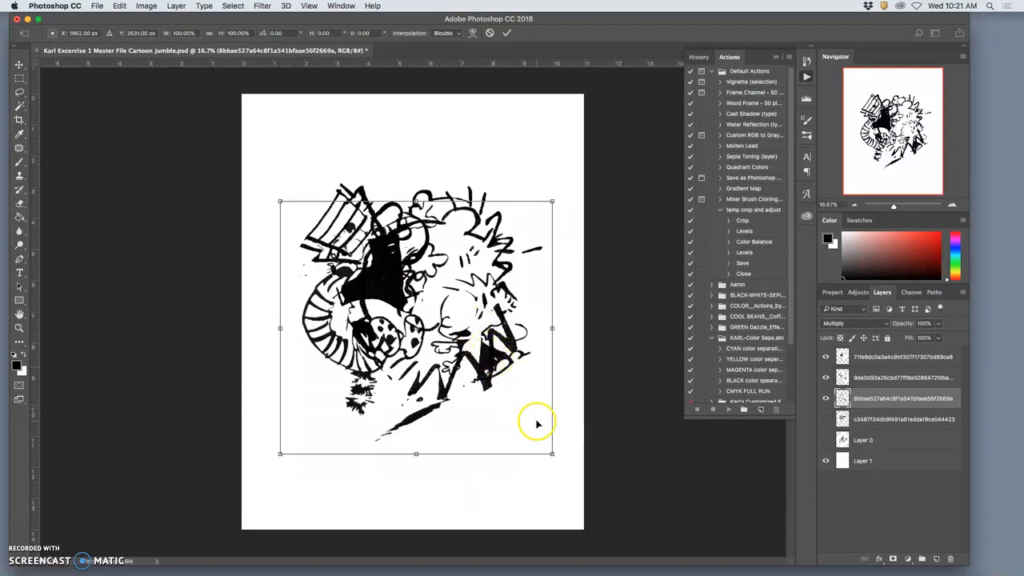
Step: Switch the third cartoon's transform to Warp and bend its mesh downward
{"action": "right_click", "coordinate": [536, 423]}
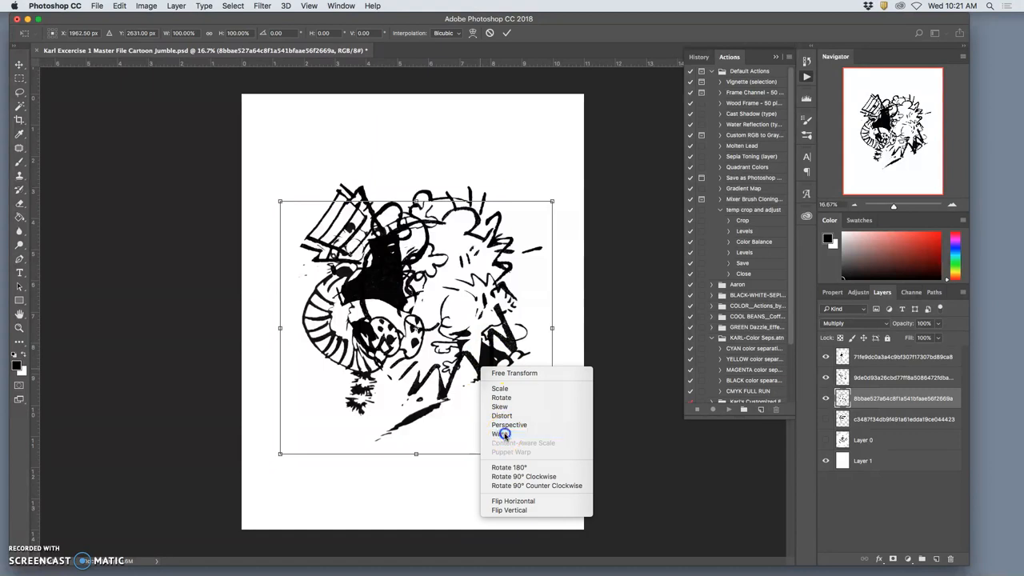
{"action": "left_click", "coordinate": [499, 433]}
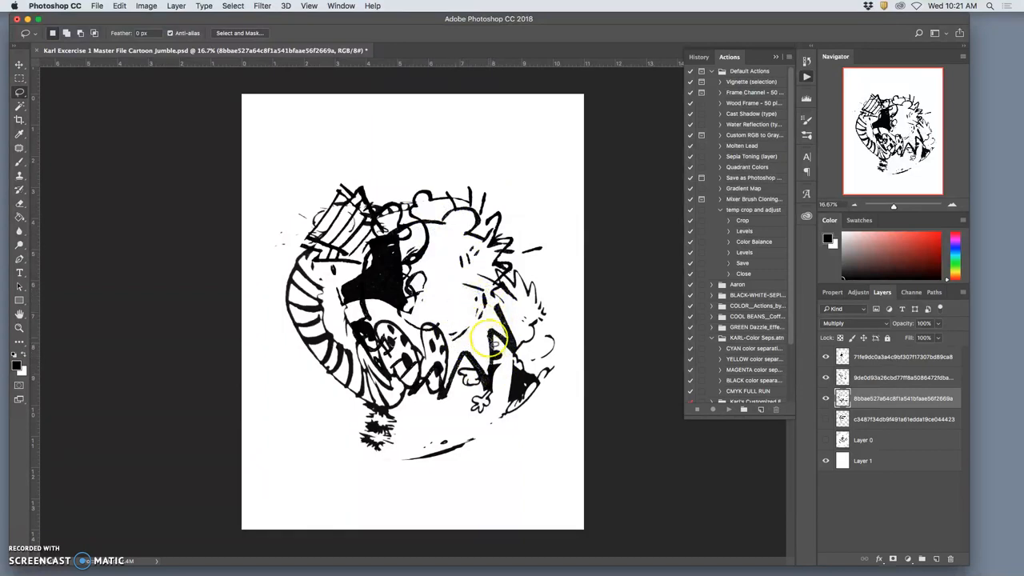
{"action": "left_click_drag", "start_coordinate": [492, 336], "coordinate": [484, 380]}
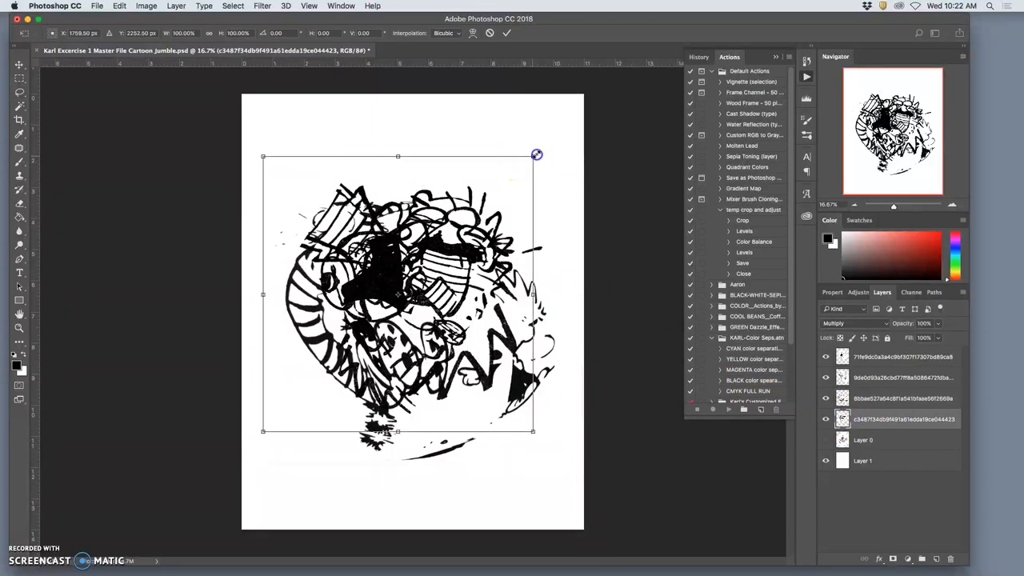
Step: Rotate the fourth cartoon by its corner handle and lasso two details for removal
{"action": "left_click_drag", "start_coordinate": [536, 155], "coordinate": [584, 74]}
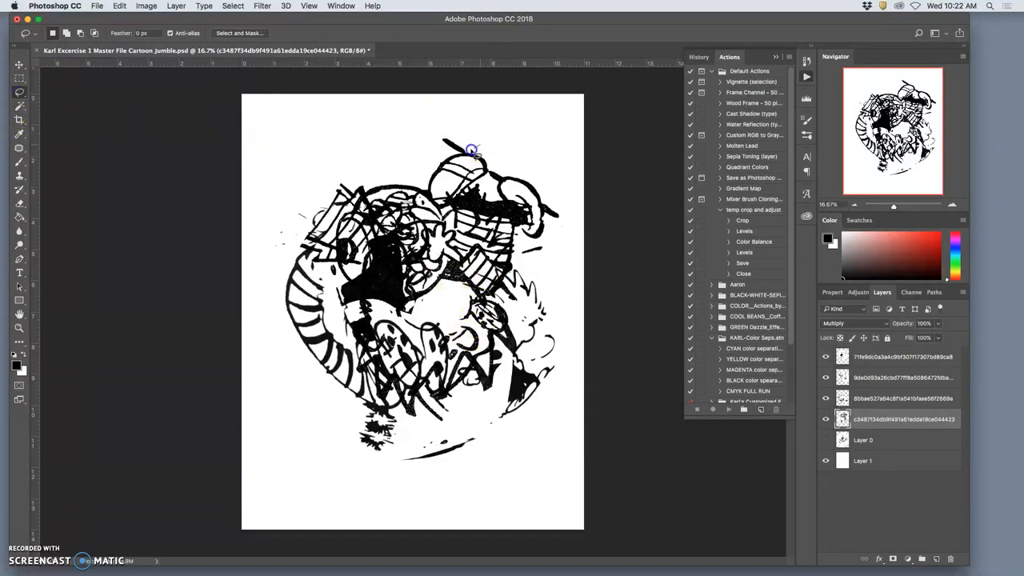
{"action": "left_click_drag", "start_coordinate": [472, 150], "coordinate": [480, 120]}
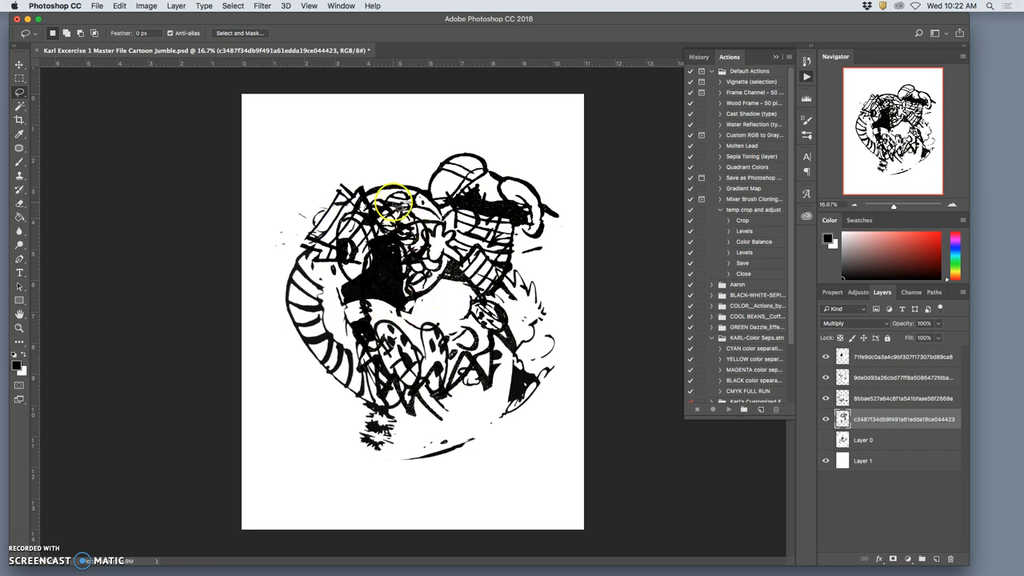
{"action": "left_click_drag", "start_coordinate": [392, 202], "coordinate": [552, 200]}
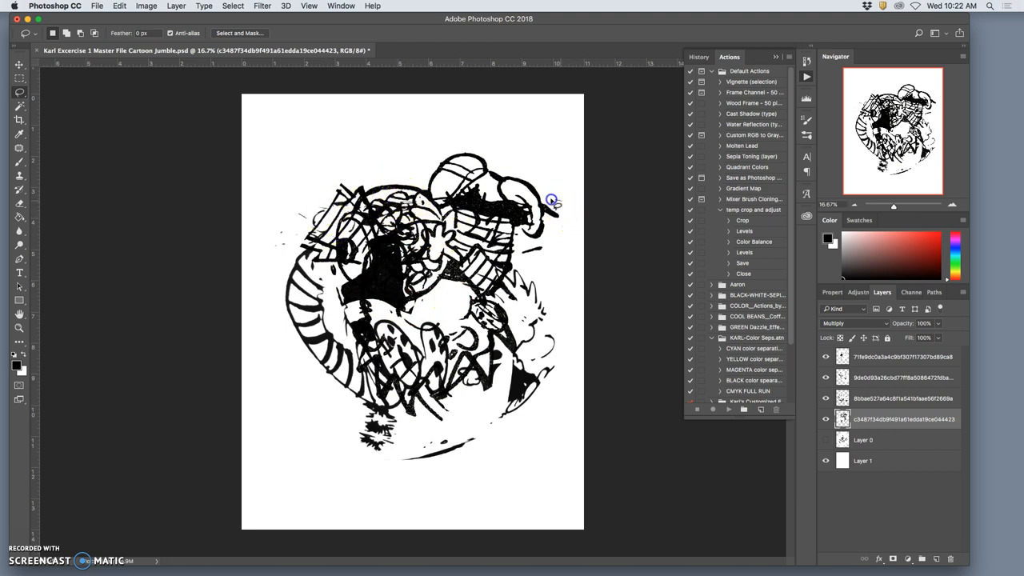